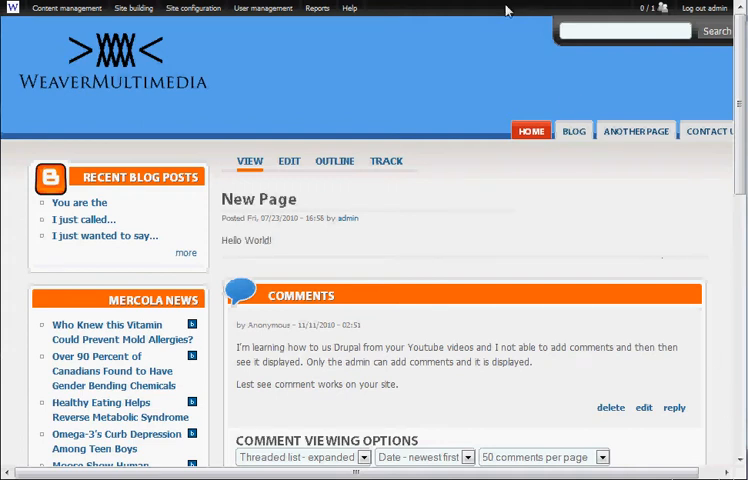
mouse_move(507, 11)
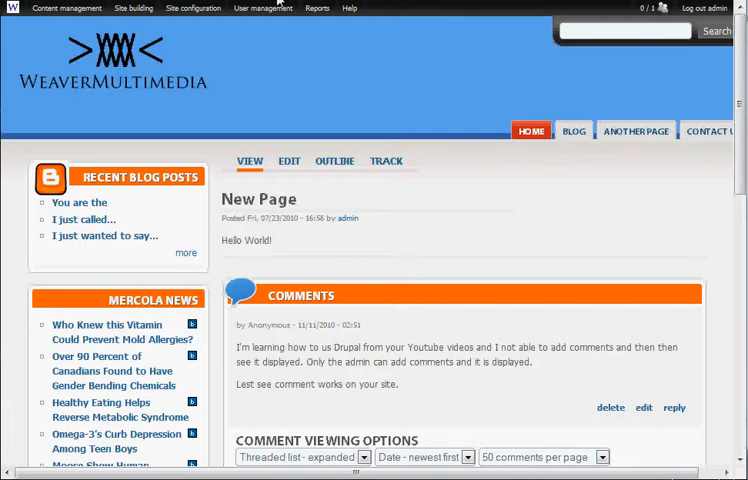
mouse_move(363, 128)
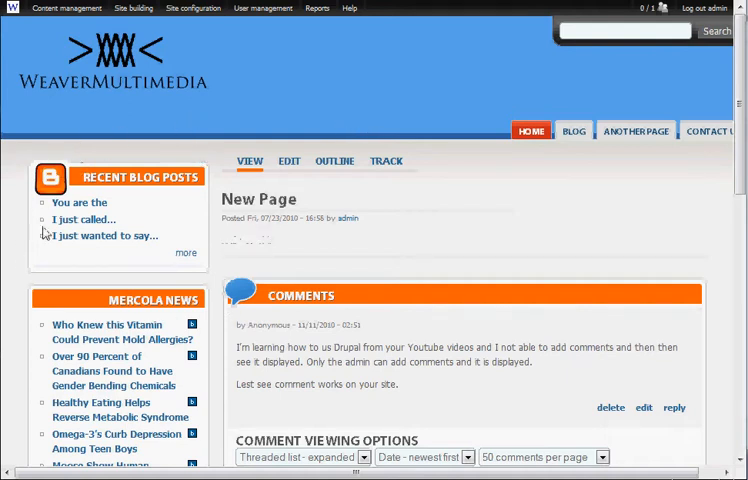
mouse_move(160, 131)
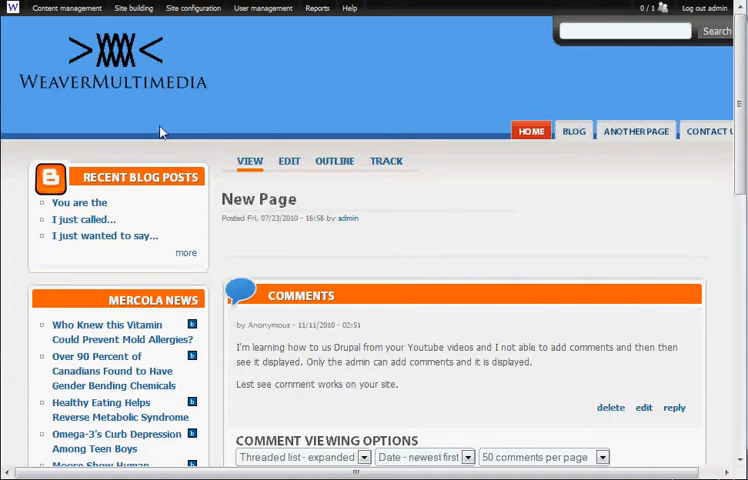
- Browse the admin menus, view the Add content type form, then open Content management
click(134, 8)
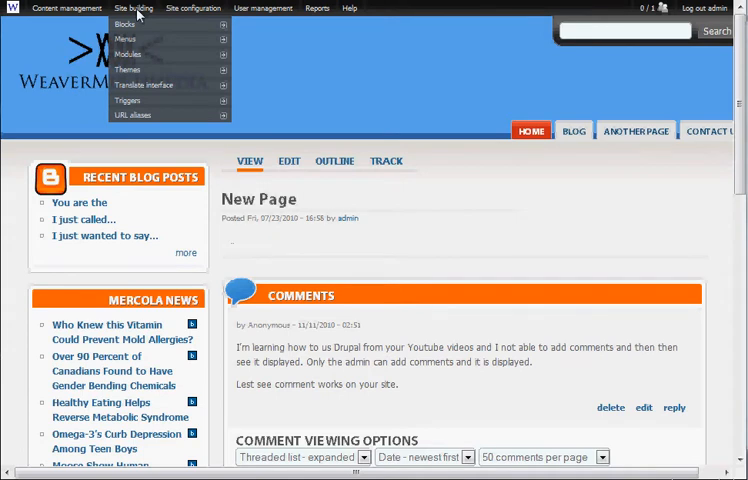
click(66, 8)
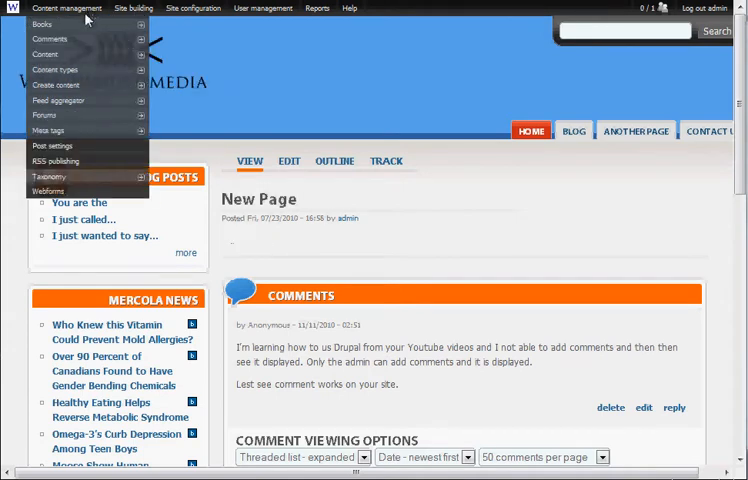
click(133, 8)
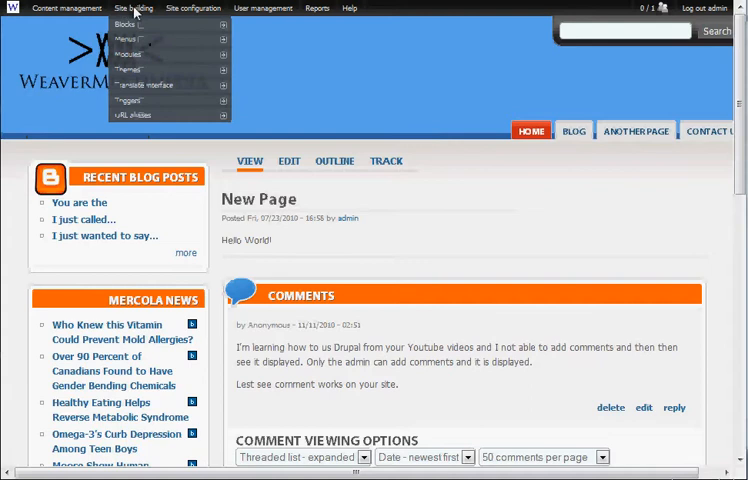
click(66, 8)
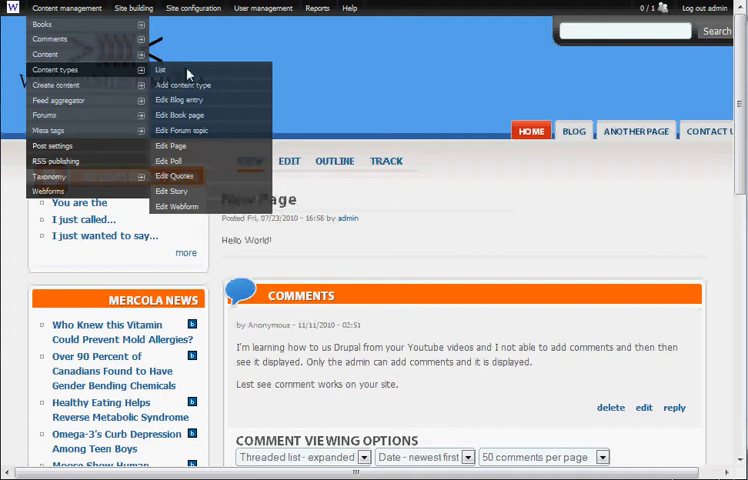
mouse_move(185, 85)
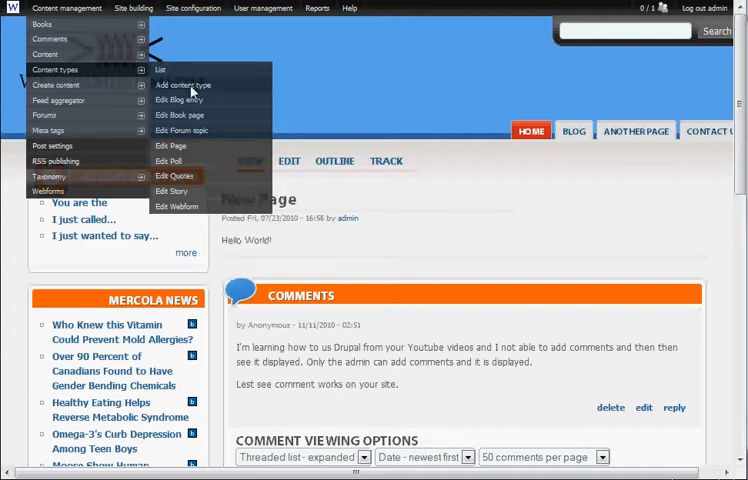
click(183, 84)
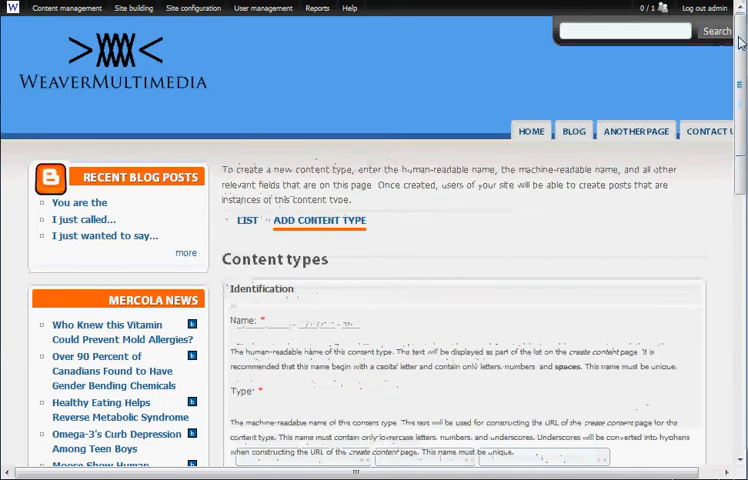
scroll(down, 3)
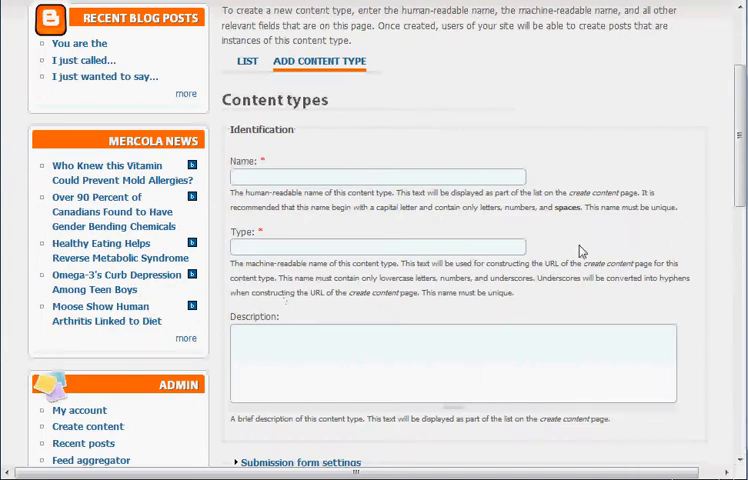
click(66, 8)
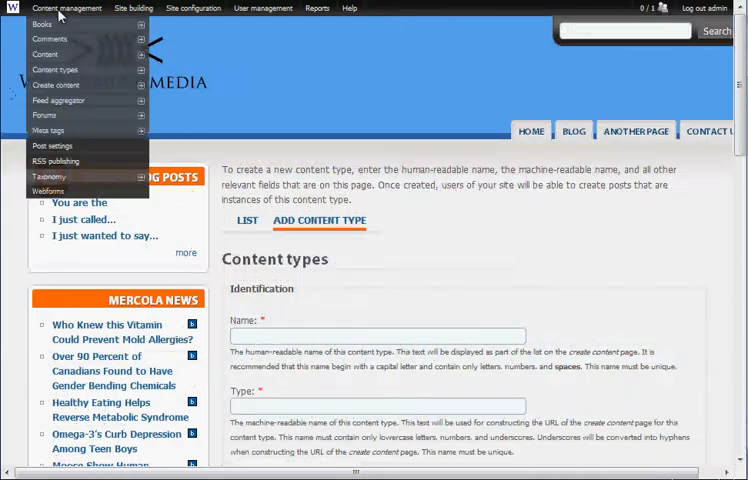
click(66, 8)
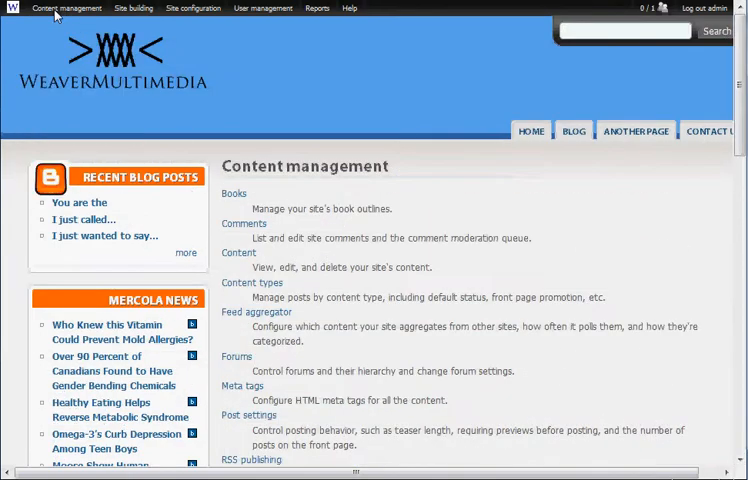
- Open the Create Quotes form, then browse the Content list of published quotes
click(66, 8)
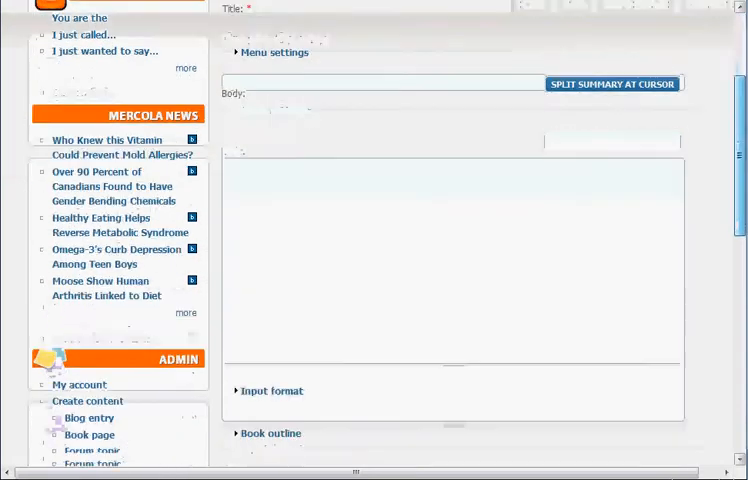
scroll(up, 3)
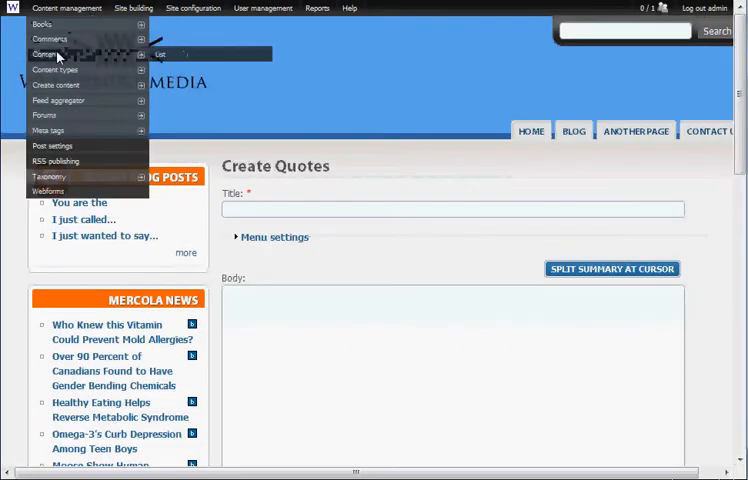
click(160, 54)
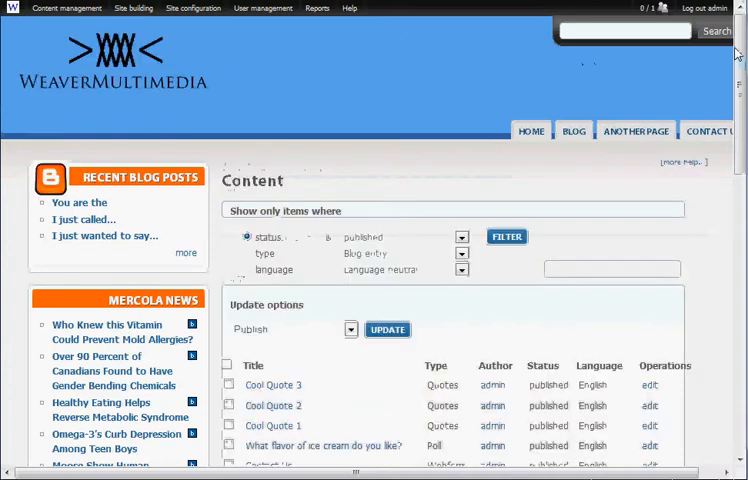
scroll(down, 3)
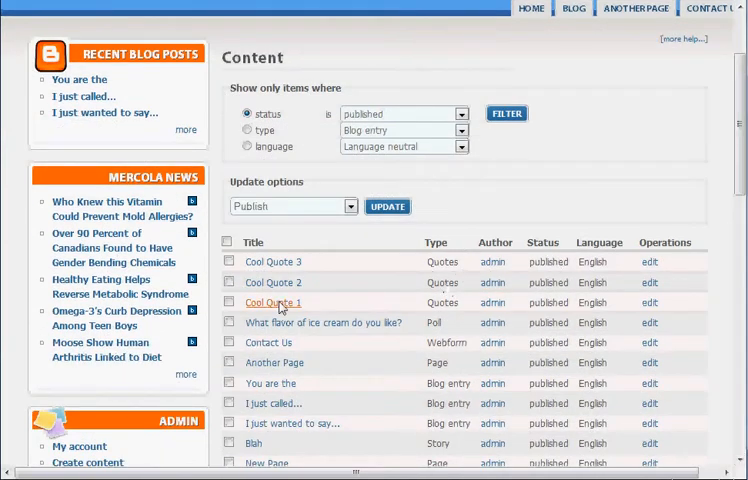
mouse_move(686, 130)
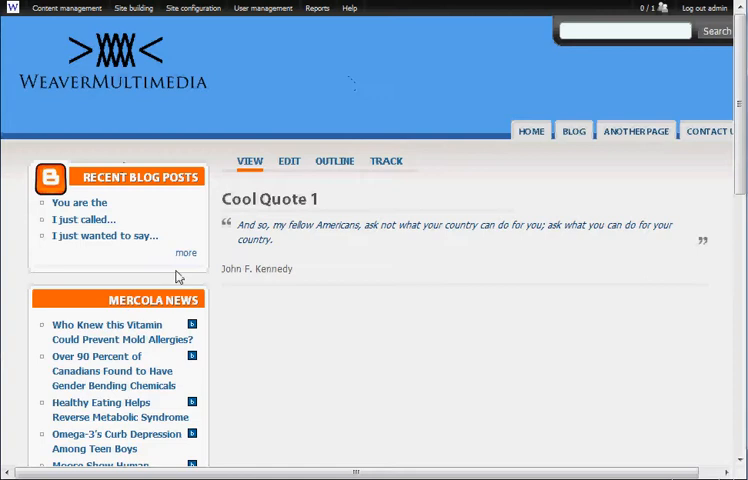
mouse_move(175, 166)
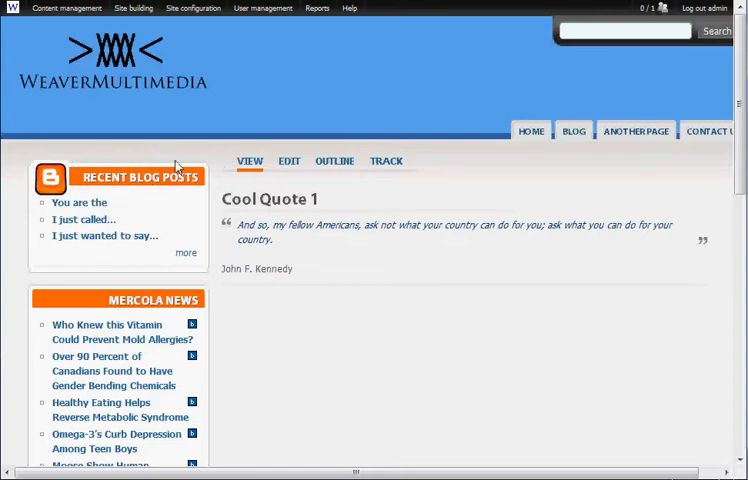
mouse_move(198, 98)
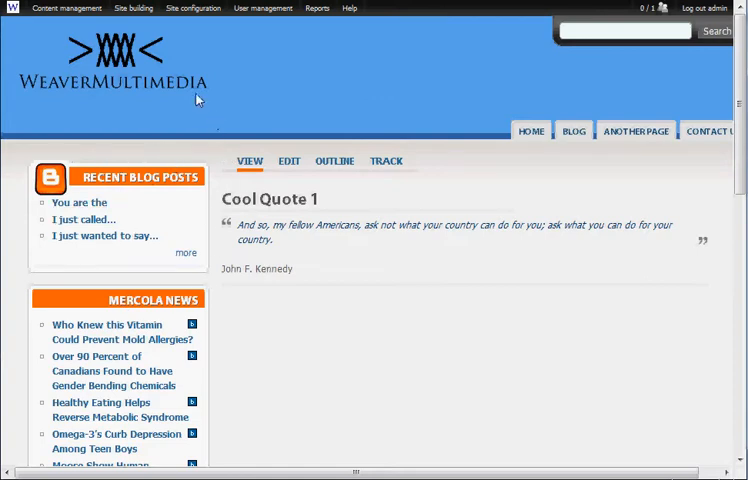
- Enable Views, Views exporter, Views Slideshow, SingleFrame, ThumbnailHover and Views UI modules
click(133, 8)
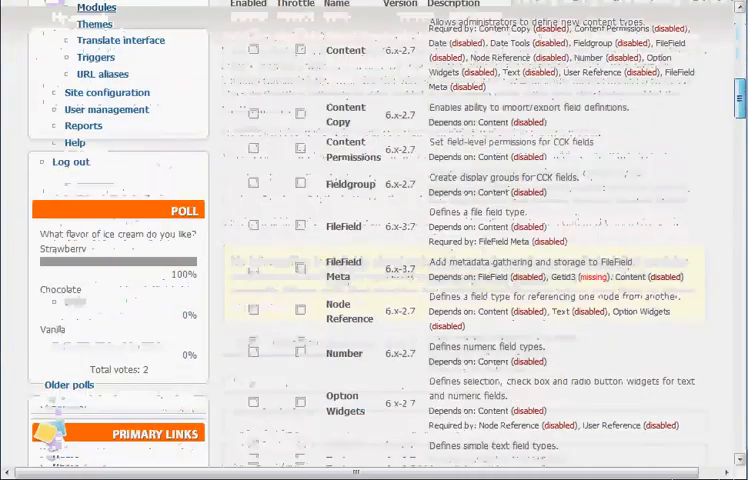
scroll(down, 3)
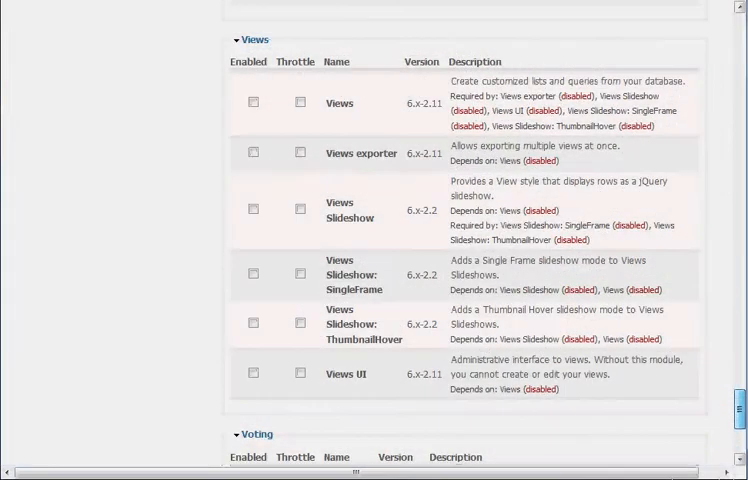
click(253, 102)
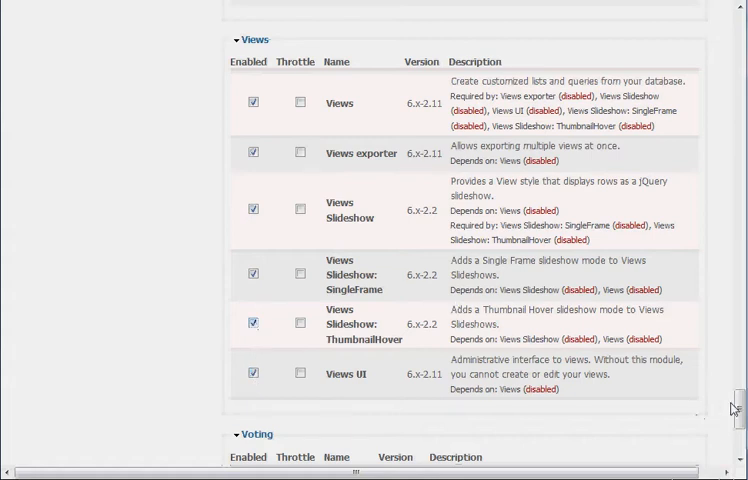
scroll(down, 3)
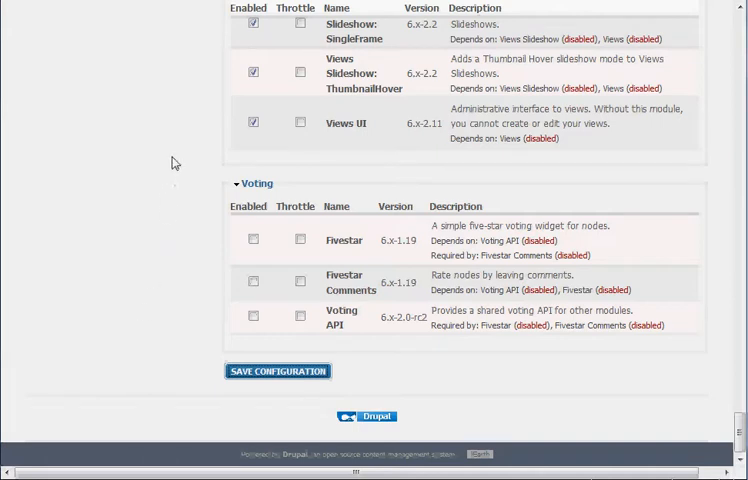
click(277, 371)
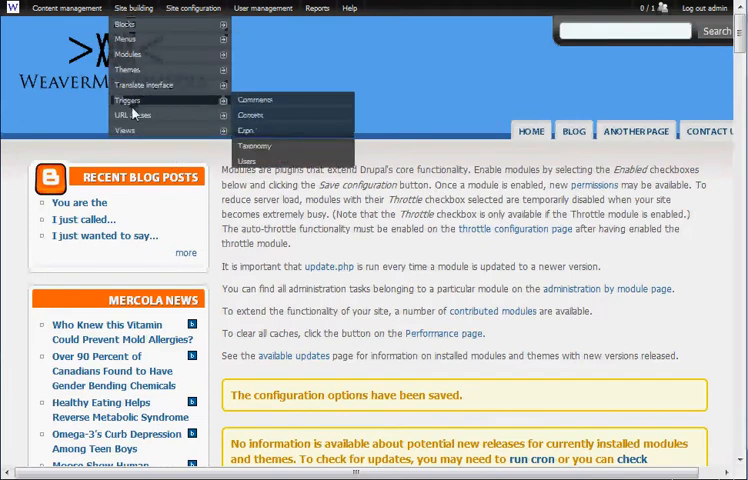
mouse_move(126, 130)
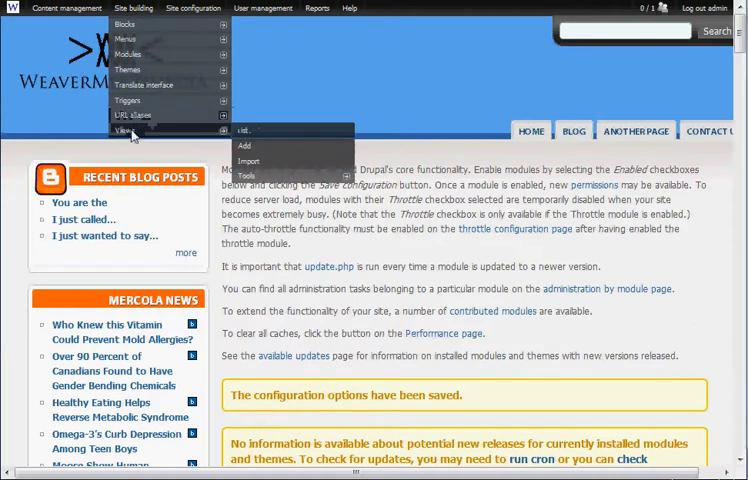
mouse_move(268, 138)
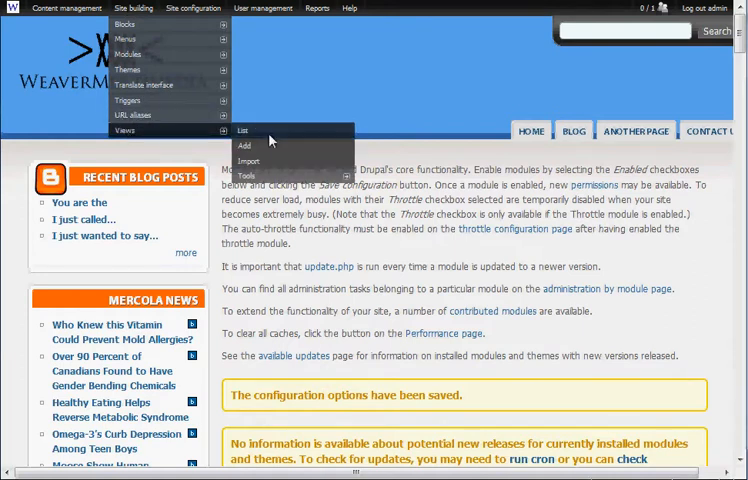
- Open the Views list and scroll through archive, backlinks, comments_recent and frontpage
click(243, 130)
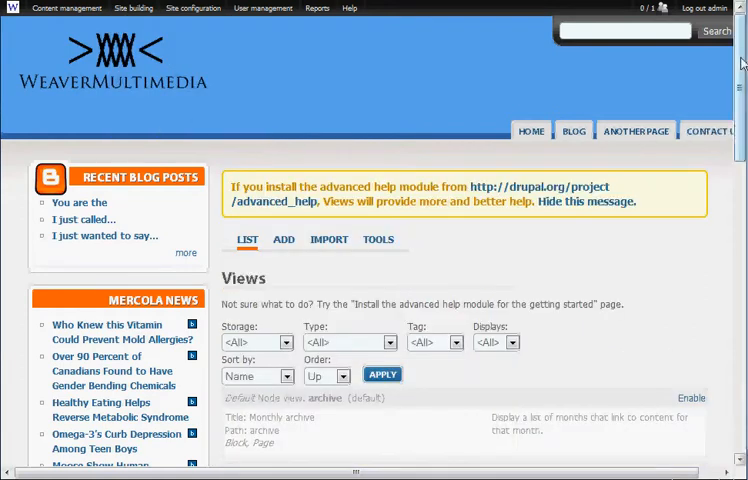
scroll(down, 3)
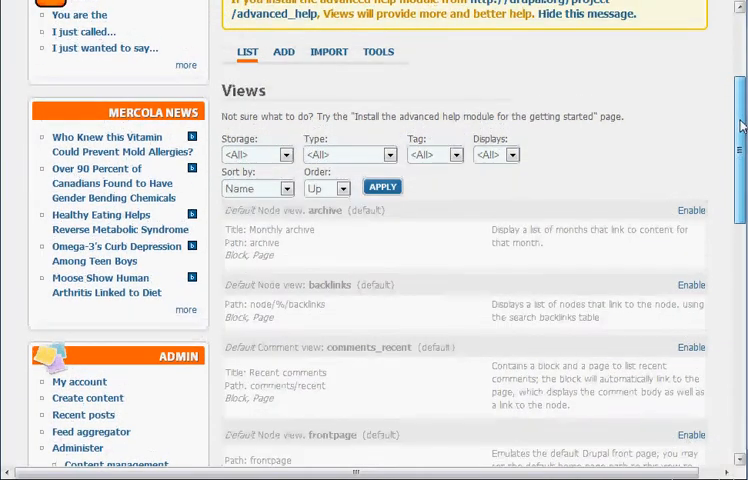
scroll(down, 3)
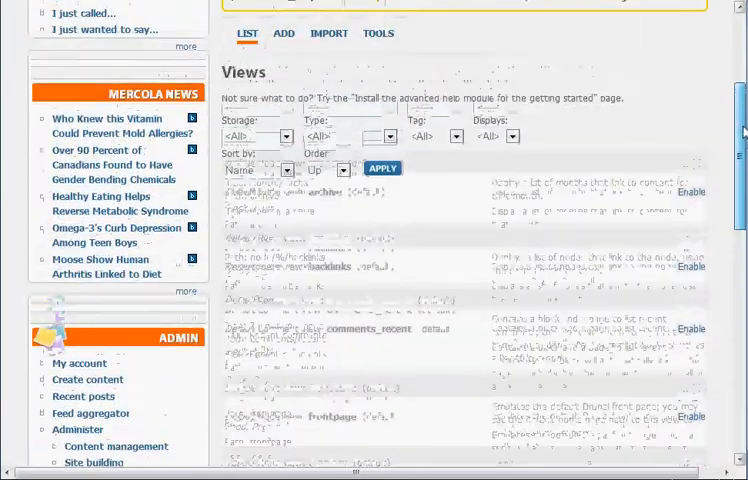
scroll(down, 3)
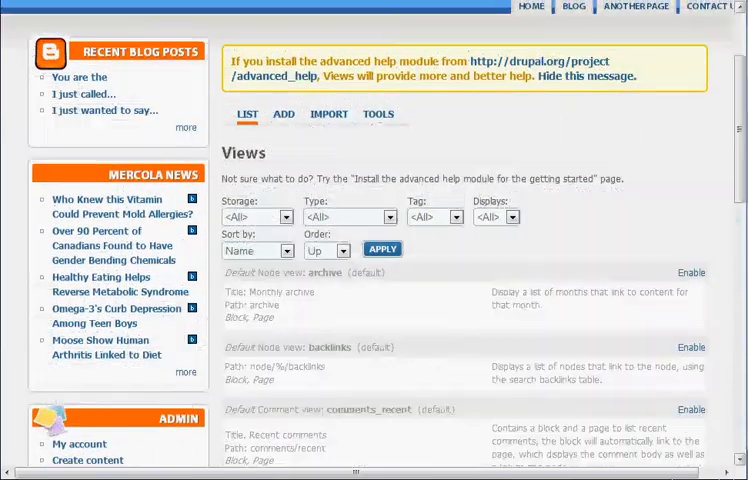
mouse_move(658, 115)
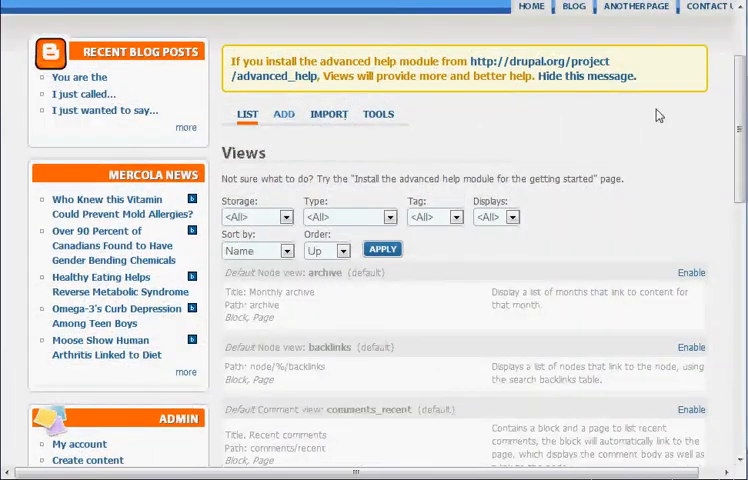
- Create a Node view named 'Quotes' described as 'Slideshow of quotes'
click(284, 113)
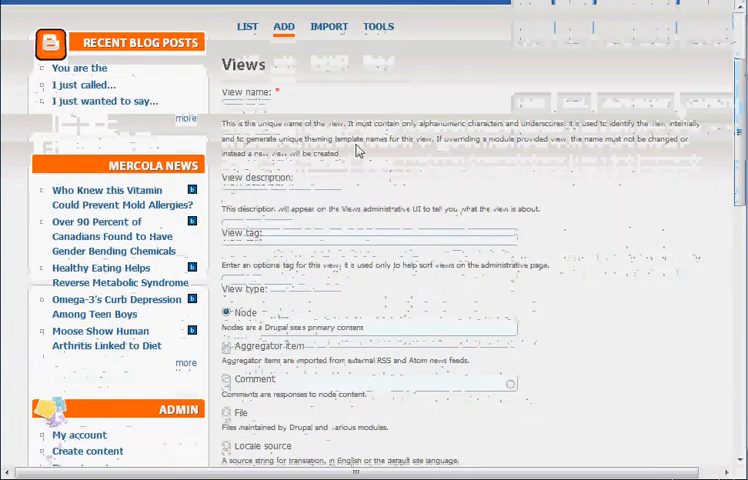
text(Quotes)
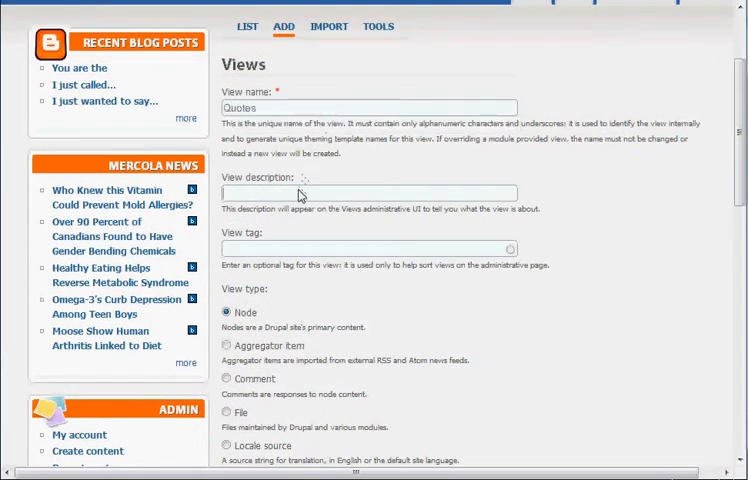
mouse_move(342, 197)
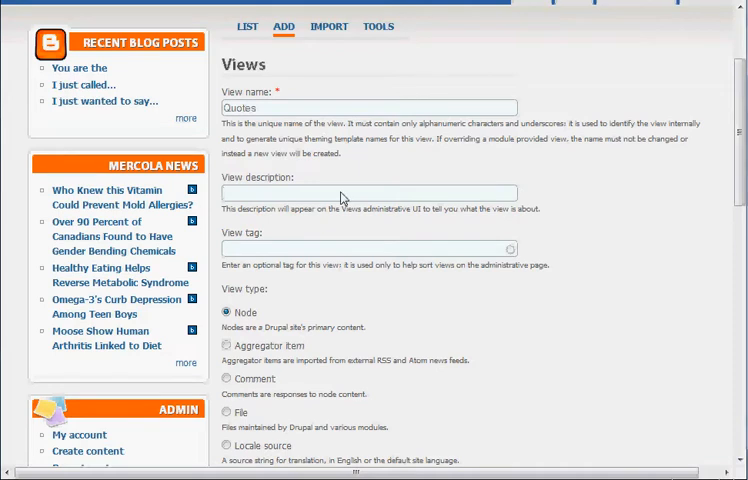
text(Slideshow)
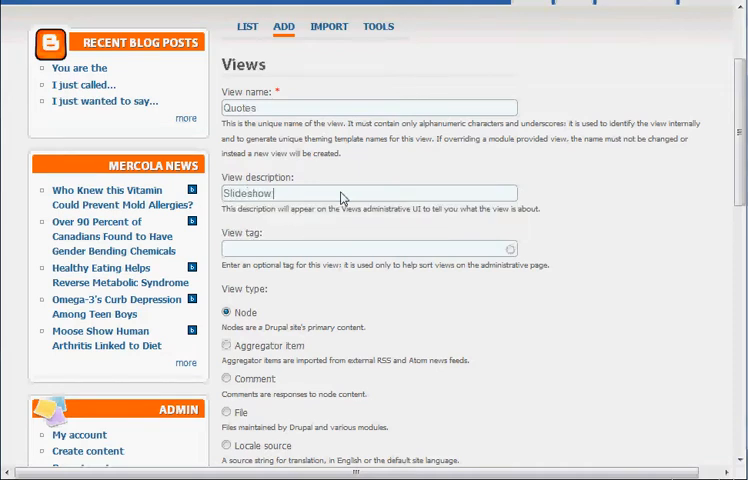
text(of quotes)
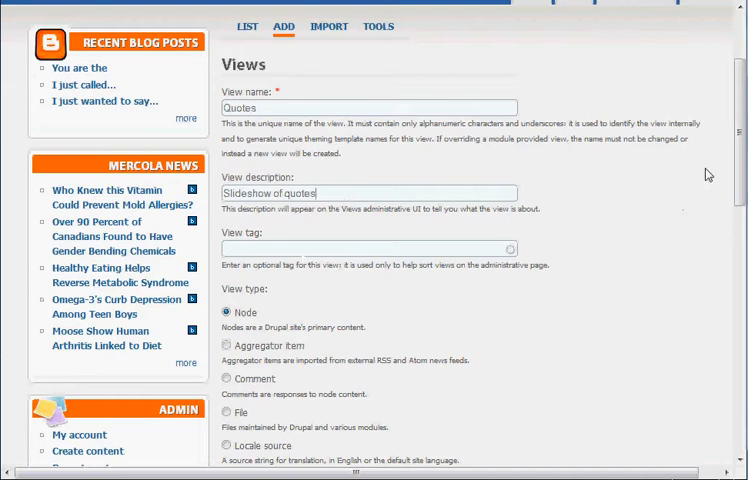
scroll(down, 3)
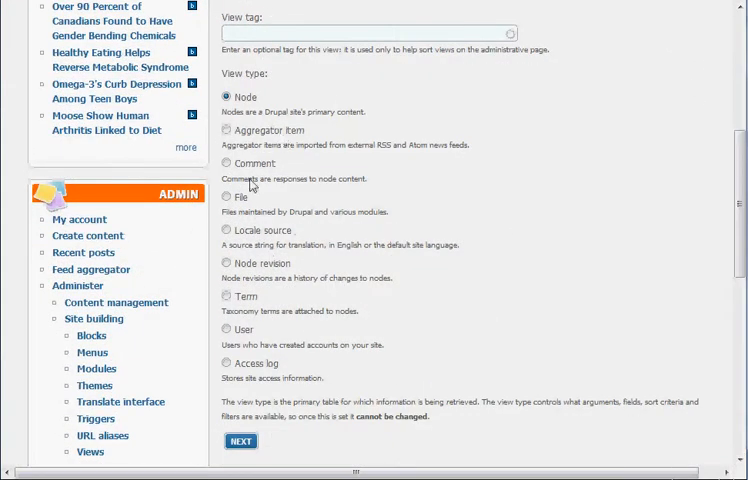
mouse_move(536, 378)
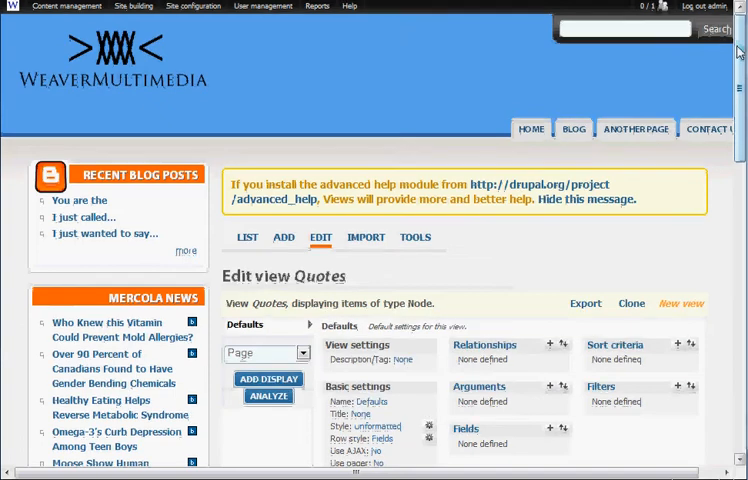
- Name the default display Quotes and choose the Slideshow style
scroll(down, 3)
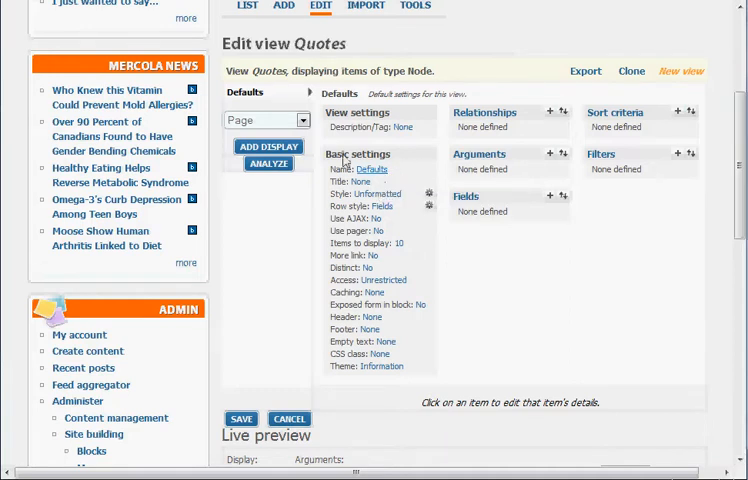
click(371, 168)
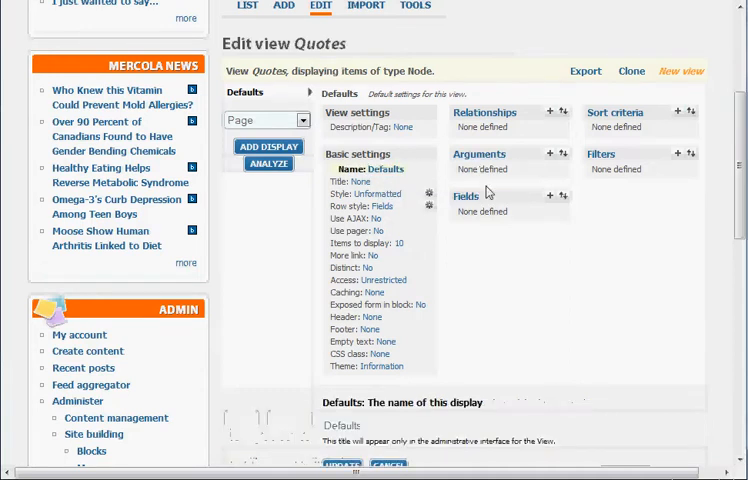
scroll(down, 3)
text(Quotes)
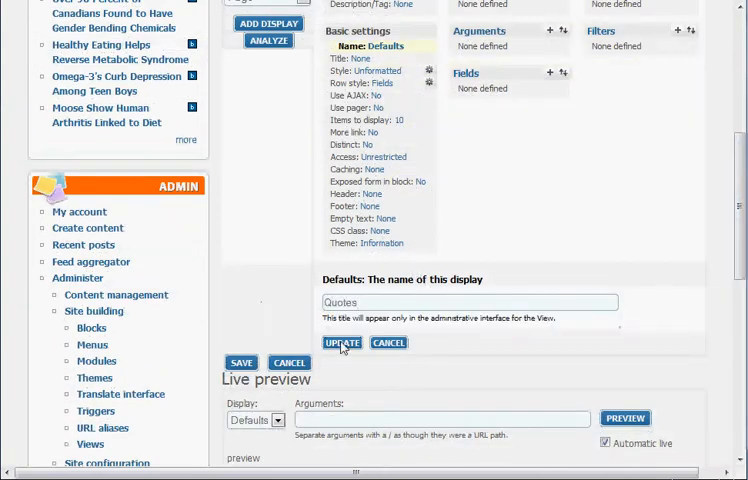
click(341, 343)
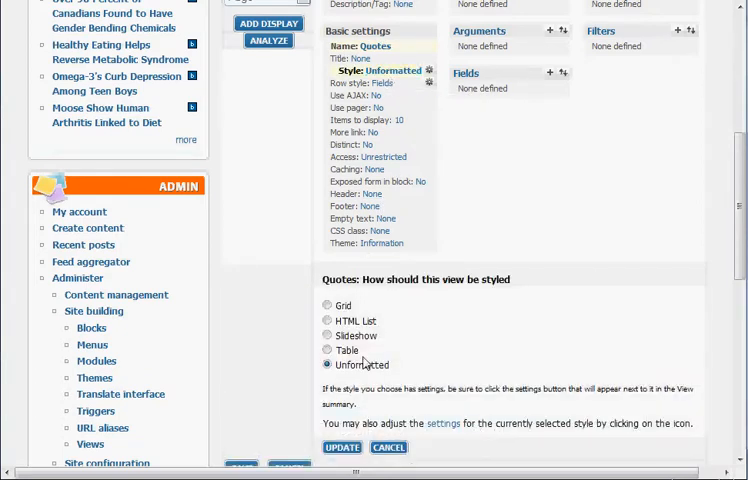
click(327, 335)
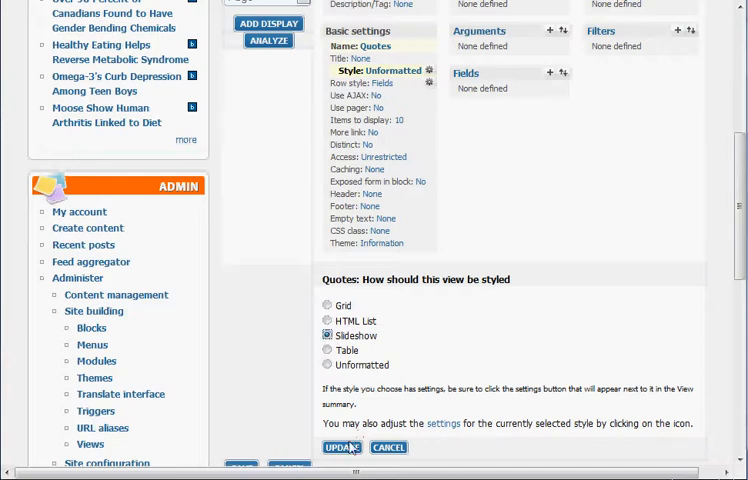
click(346, 447)
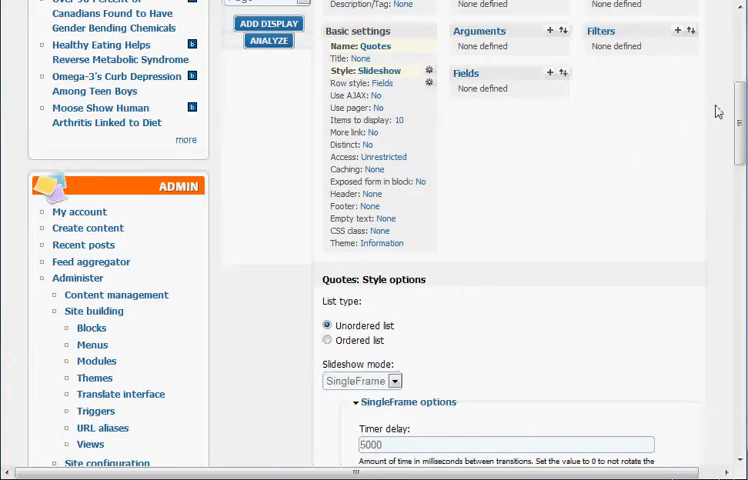
- Keep fade as the slideshow transition effect and apply the style settings
scroll(down, 3)
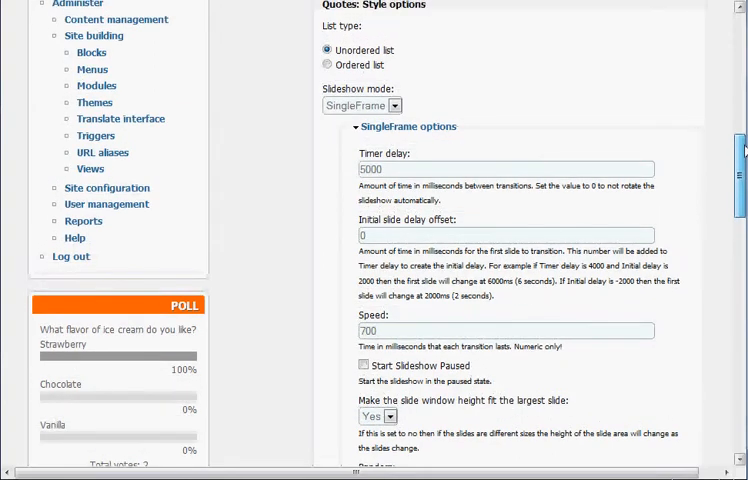
scroll(down, 3)
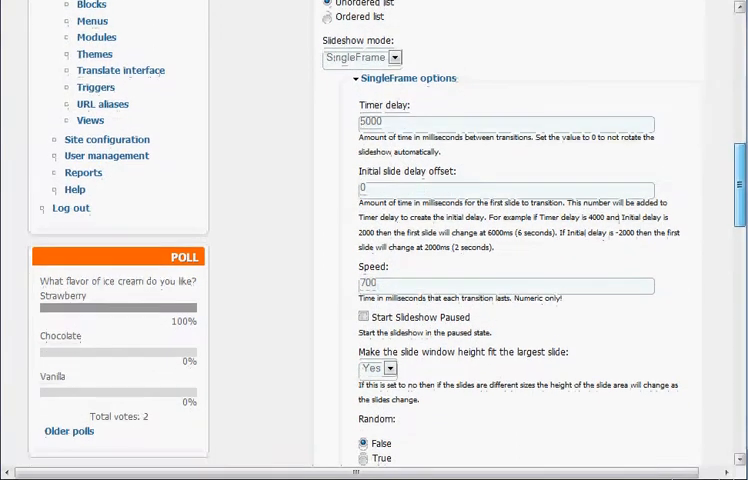
scroll(down, 3)
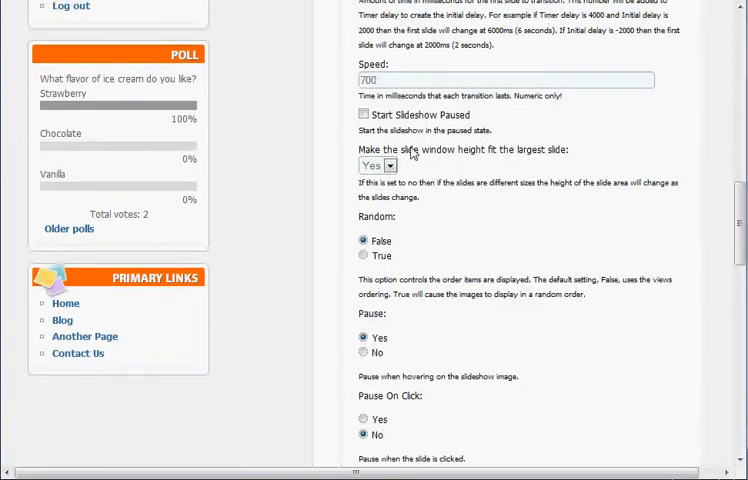
scroll(down, 3)
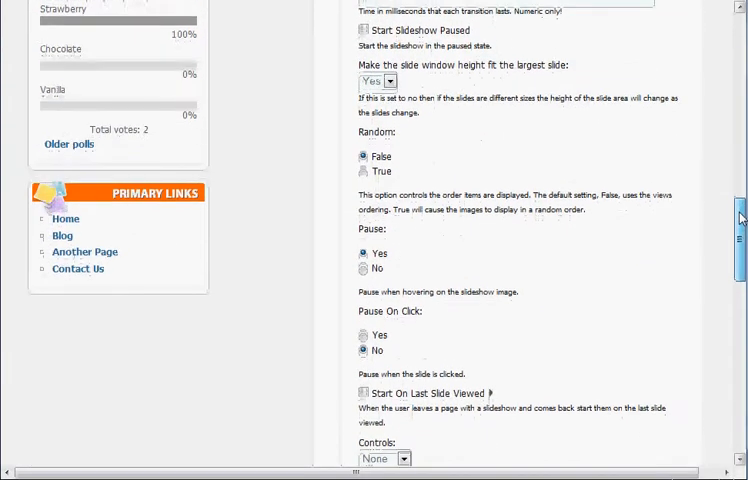
scroll(down, 3)
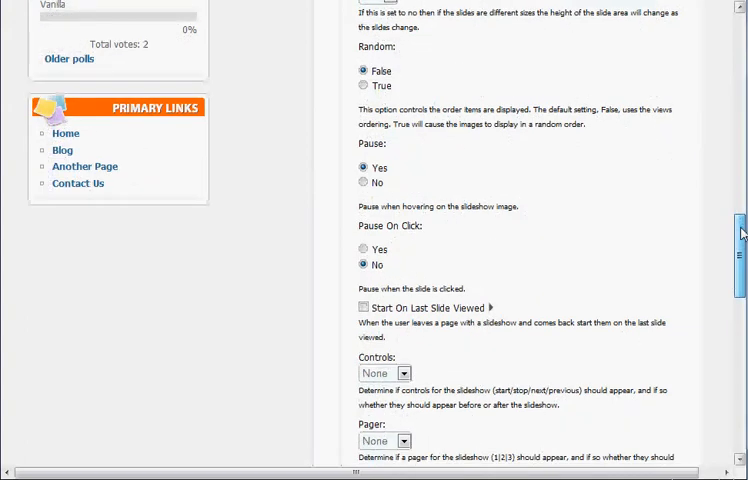
scroll(down, 3)
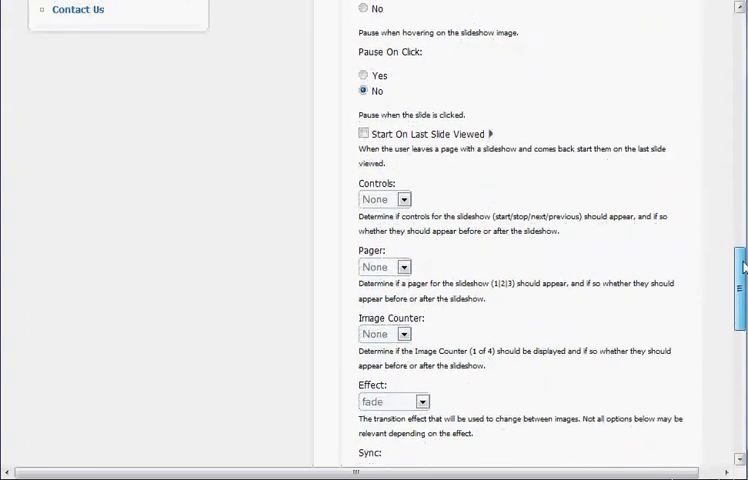
scroll(down, 3)
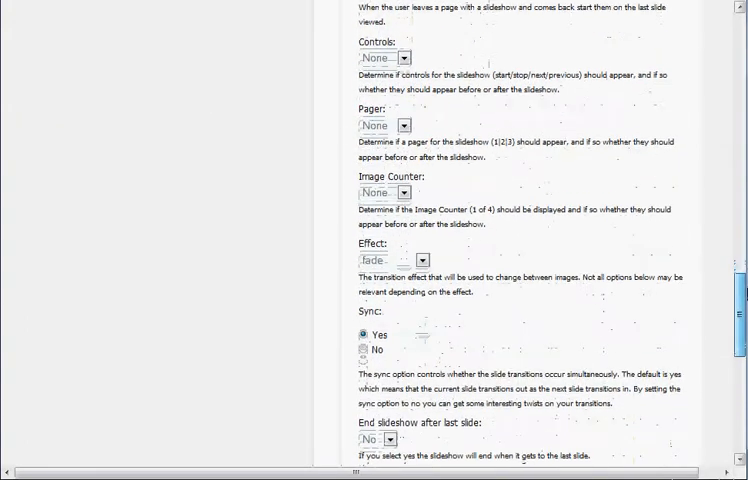
scroll(down, 3)
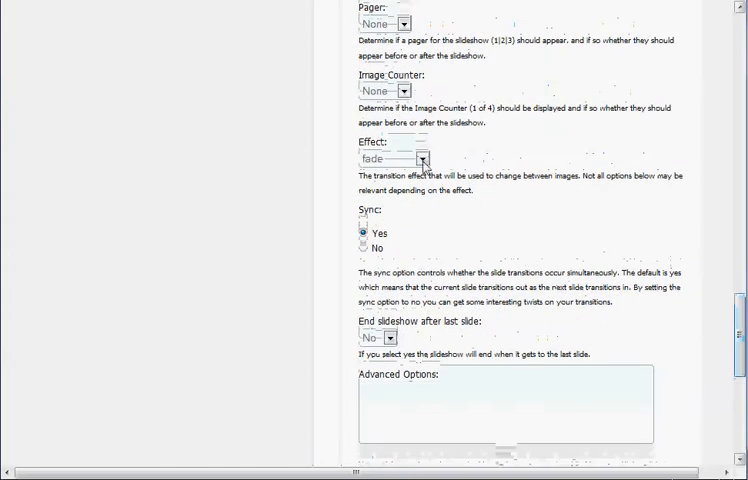
click(419, 159)
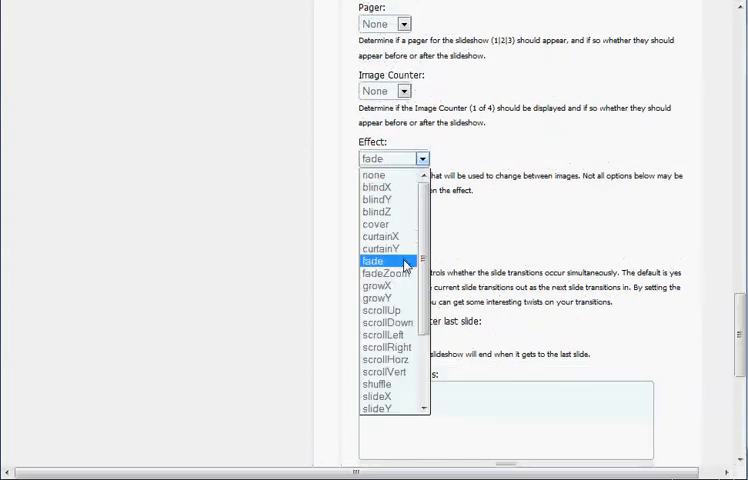
click(388, 261)
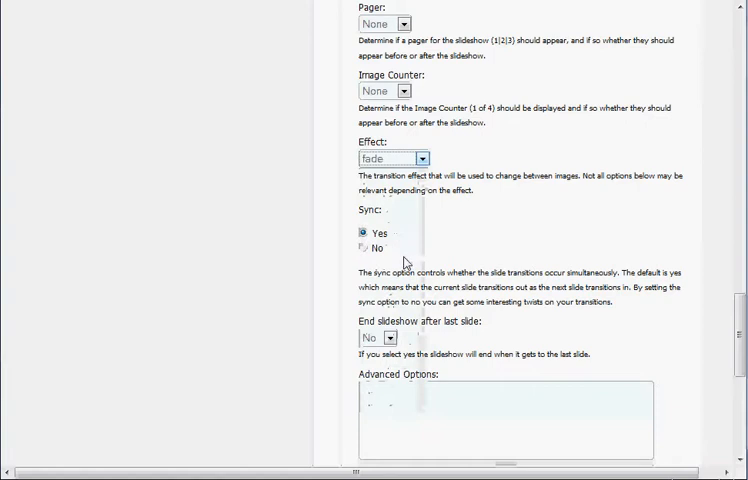
scroll(down, 3)
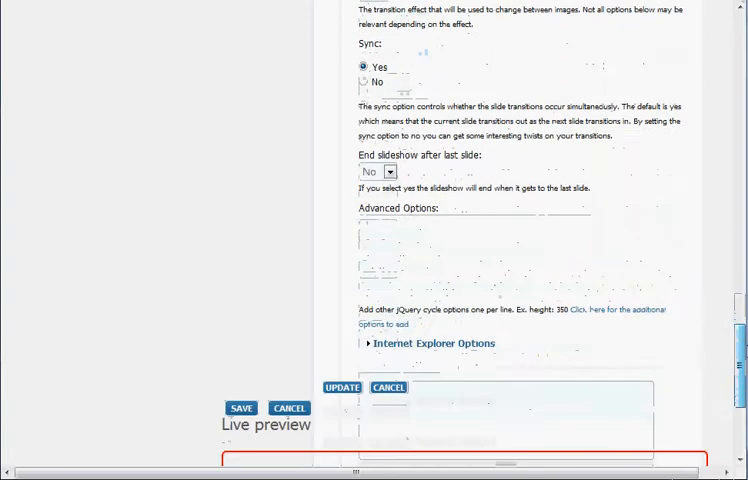
click(345, 379)
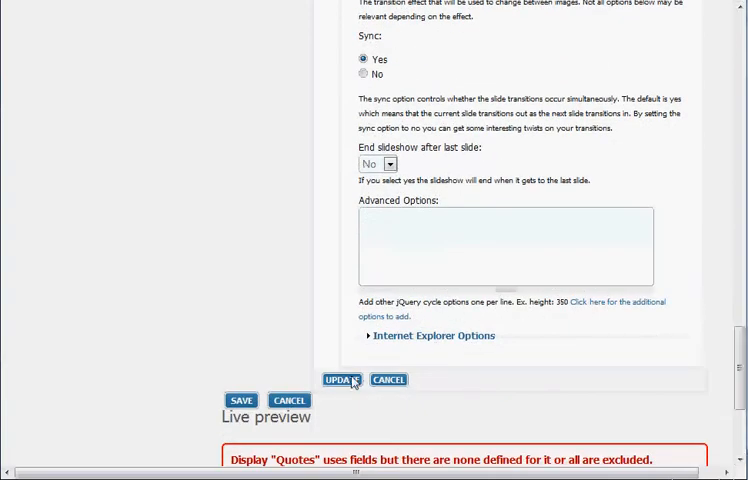
click(342, 379)
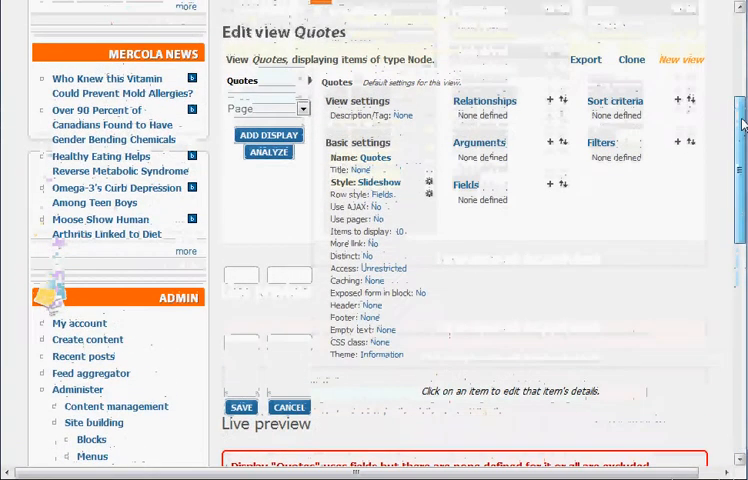
- Change the row style from Fields to Node with Full node build mode
scroll(up, 3)
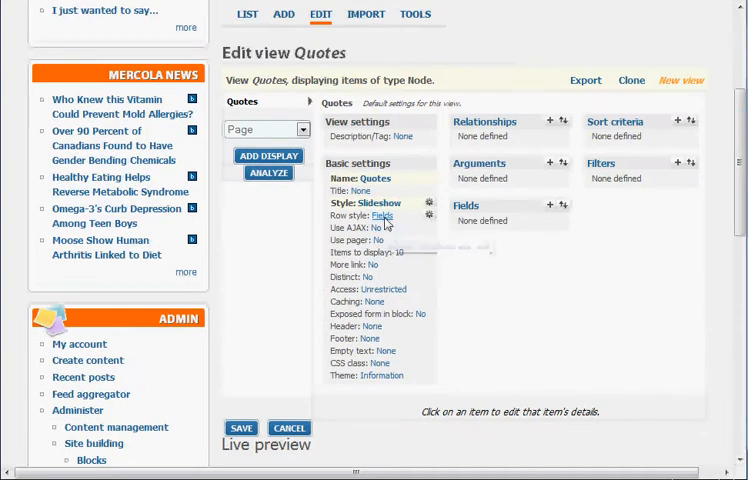
click(398, 215)
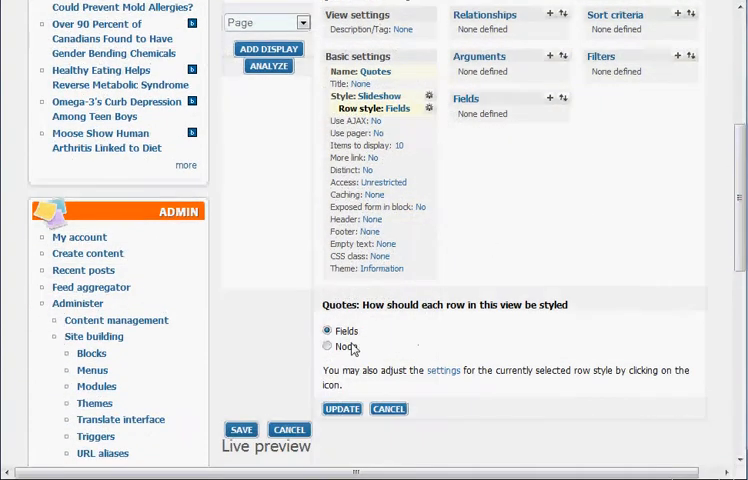
click(327, 346)
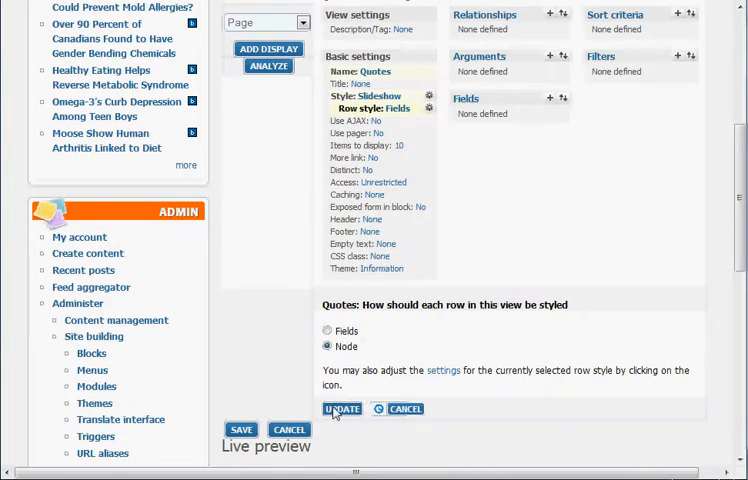
click(341, 408)
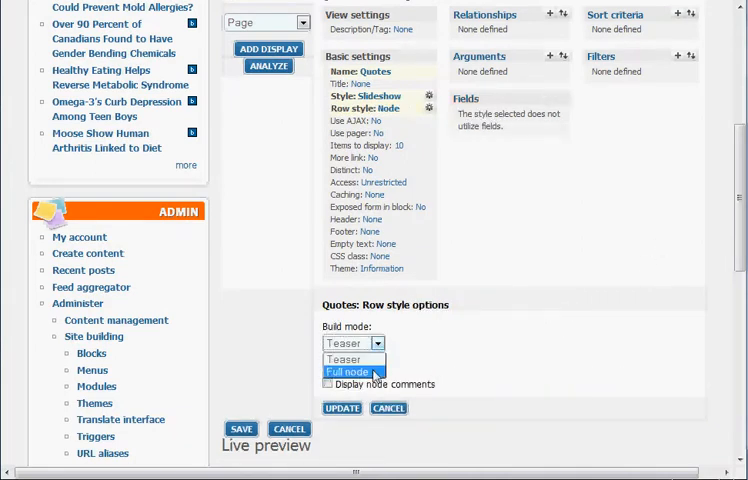
click(347, 371)
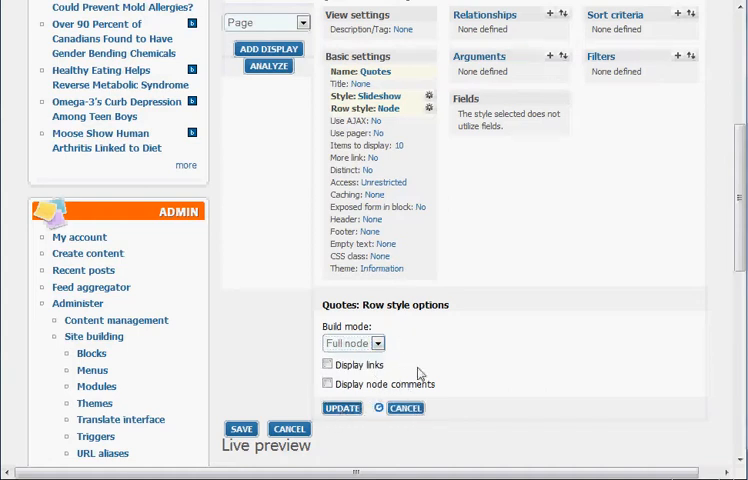
scroll(up, 3)
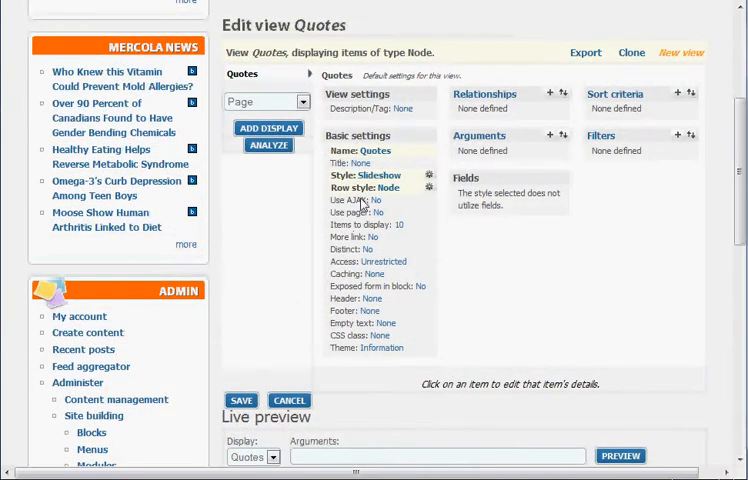
mouse_move(393, 228)
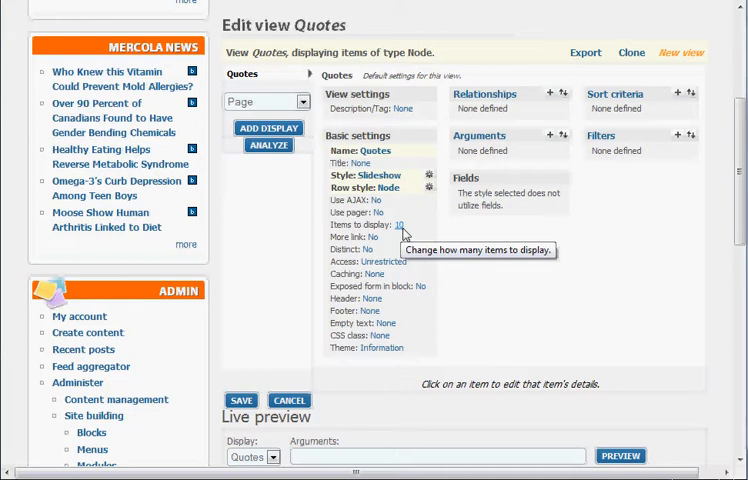
mouse_move(470, 234)
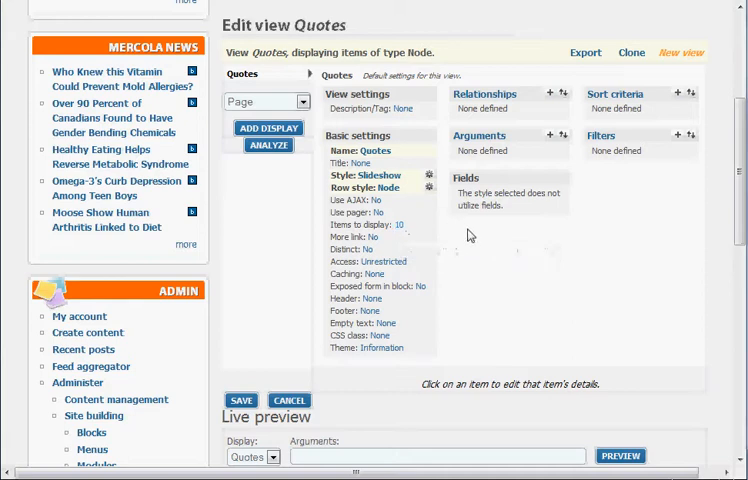
mouse_move(495, 205)
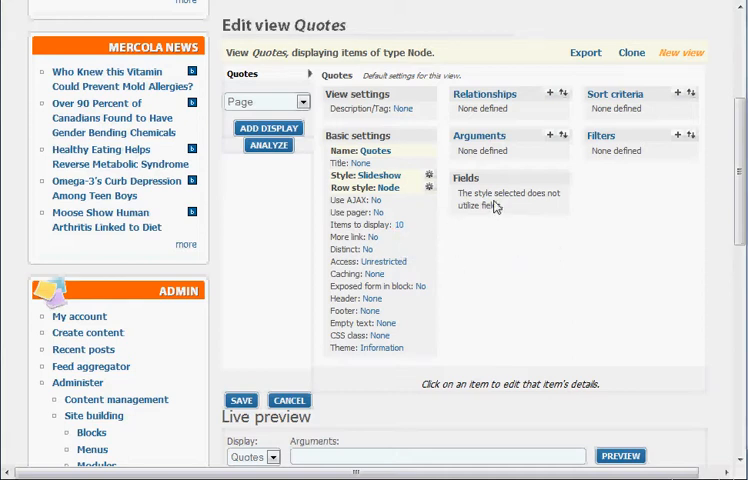
mouse_move(537, 168)
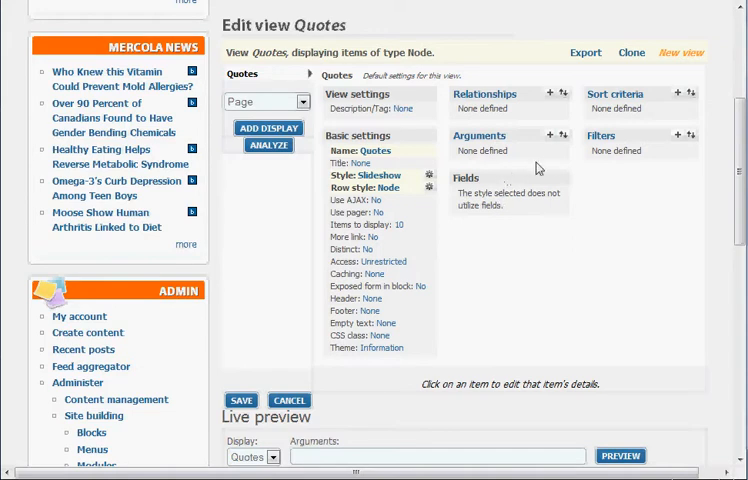
scroll(down, 3)
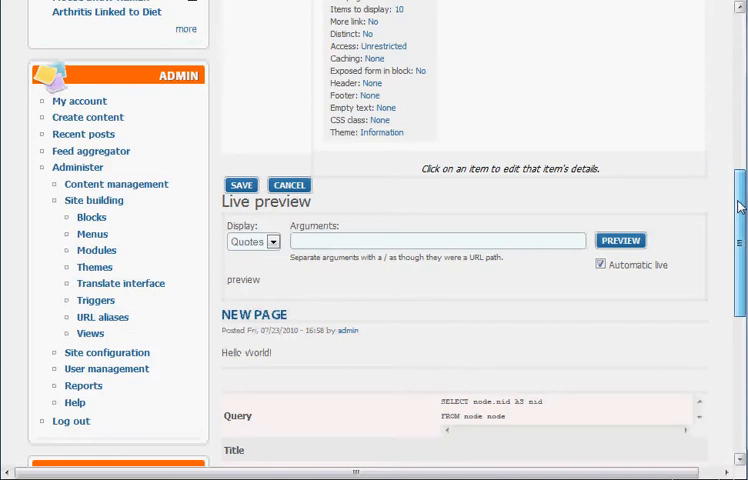
scroll(down, 3)
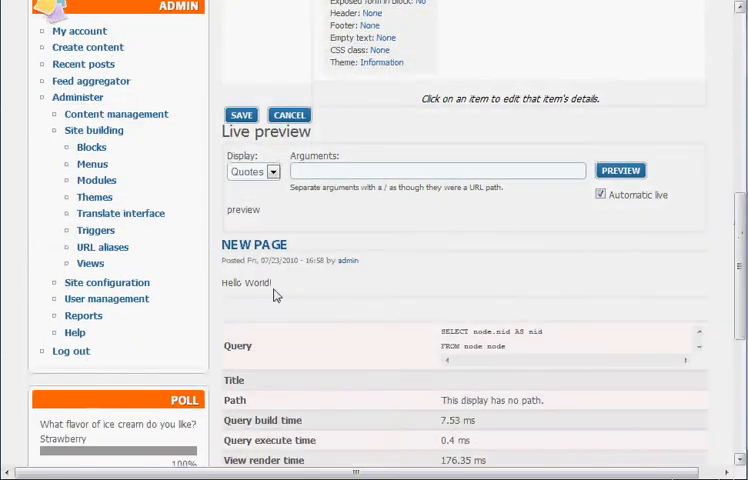
mouse_move(334, 300)
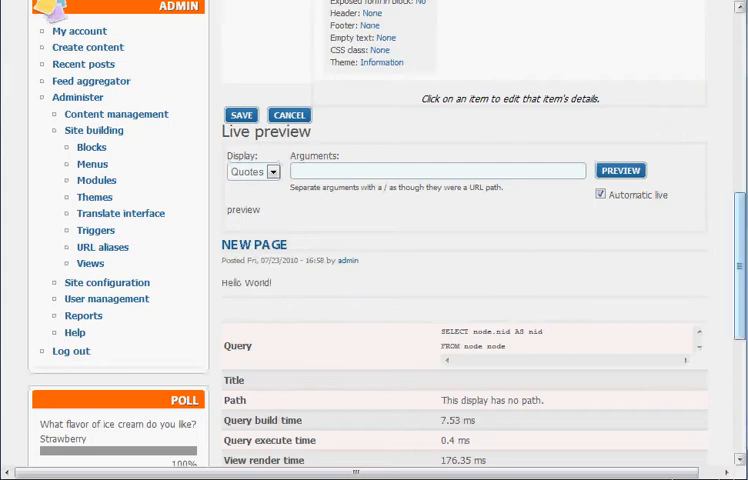
scroll(down, 3)
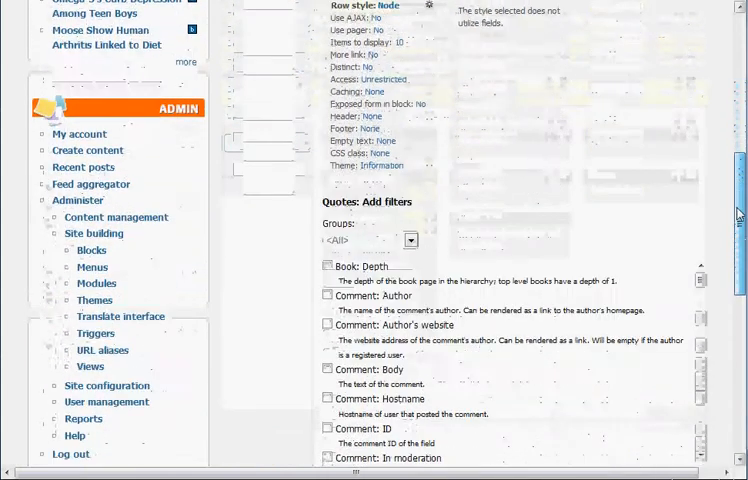
- Add a Node: Type filter limited to Quotes and check Cool Quote 1 in the preview
click(409, 139)
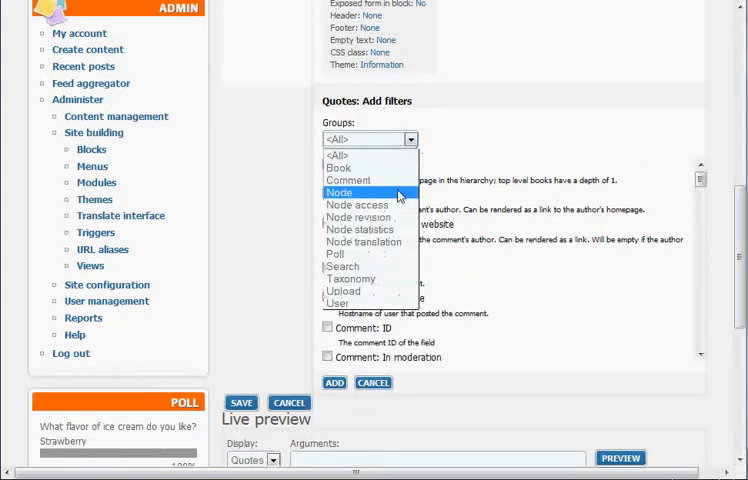
click(339, 191)
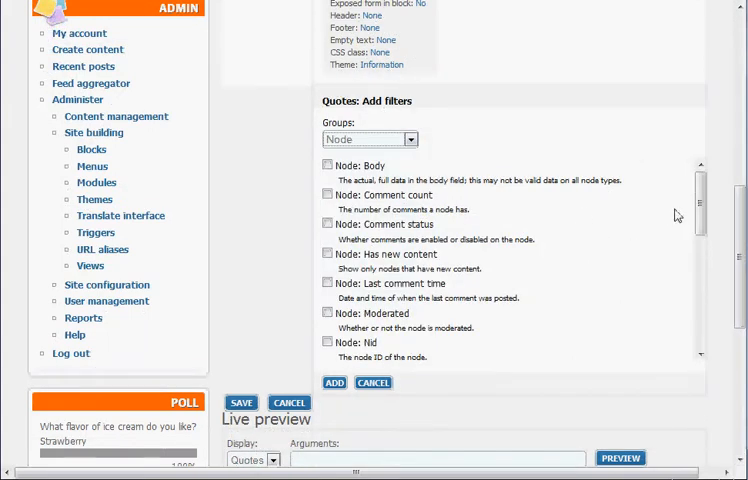
scroll(down, 3)
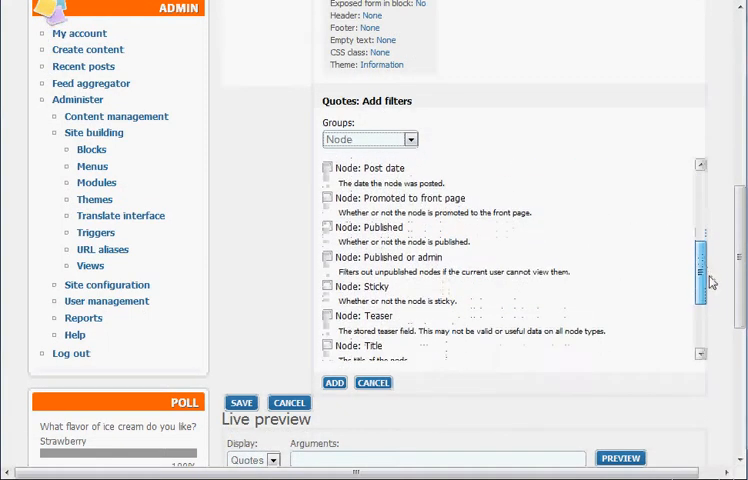
scroll(down, 3)
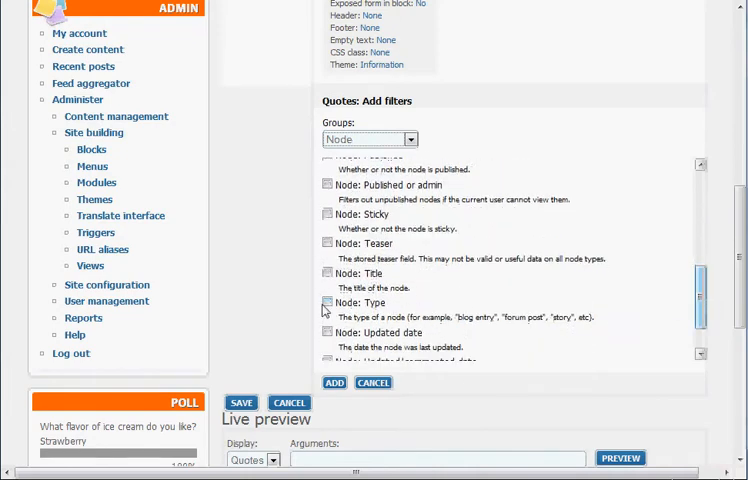
click(327, 303)
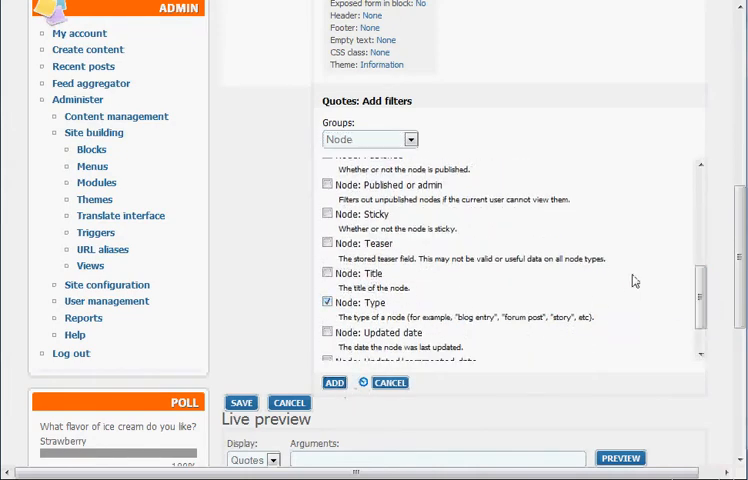
click(334, 382)
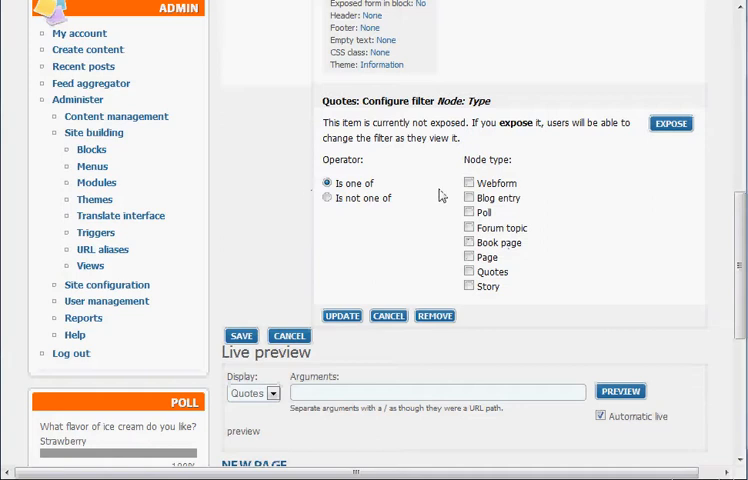
click(469, 271)
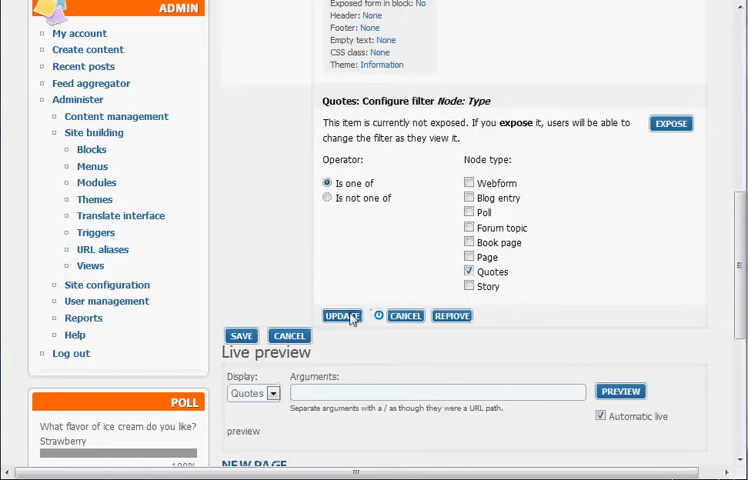
click(341, 315)
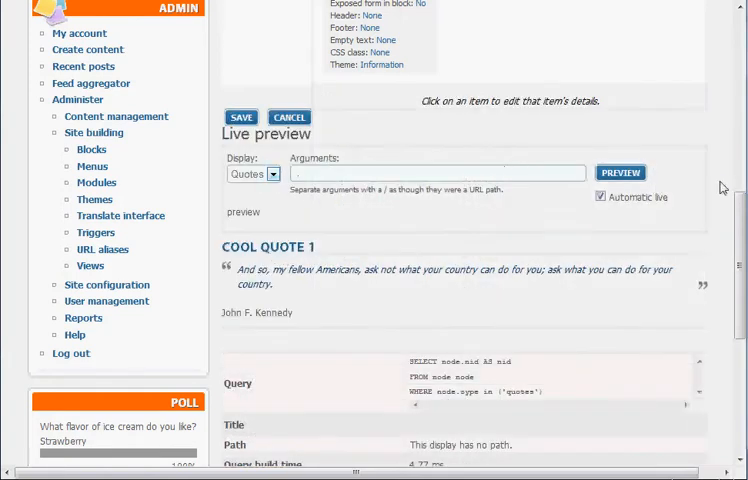
mouse_move(470, 235)
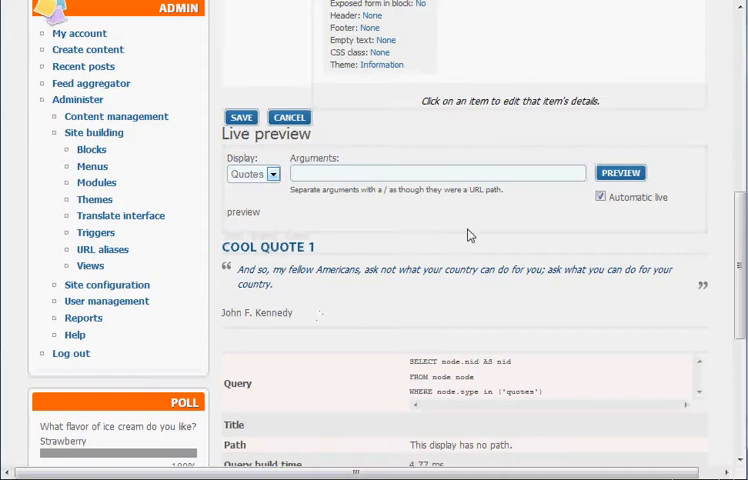
double_click(450, 269)
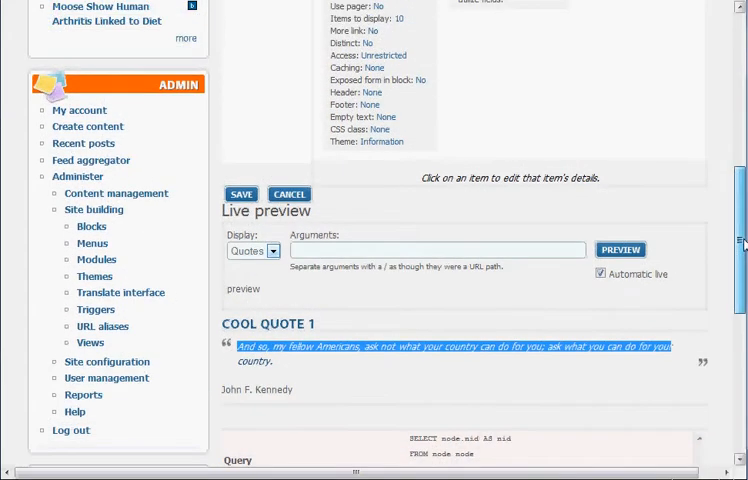
scroll(up, 3)
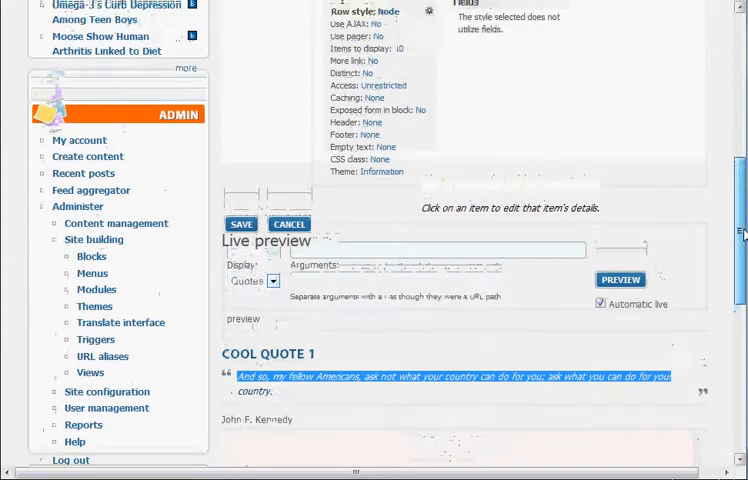
- Add a Node: Published filter set to Yes
scroll(up, 3)
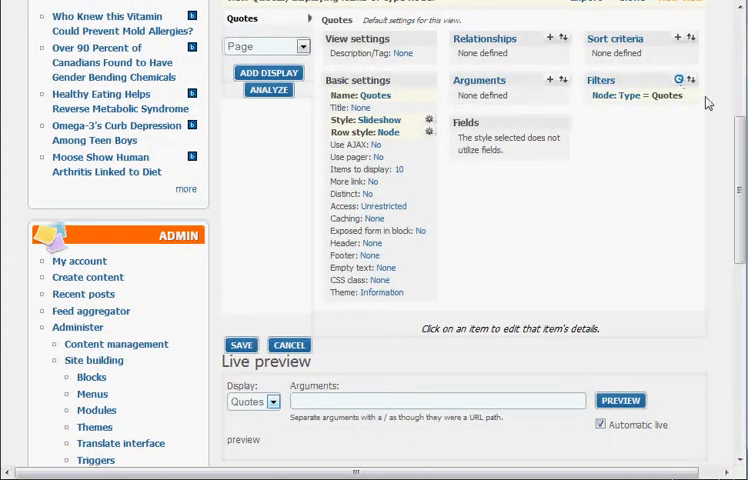
click(679, 80)
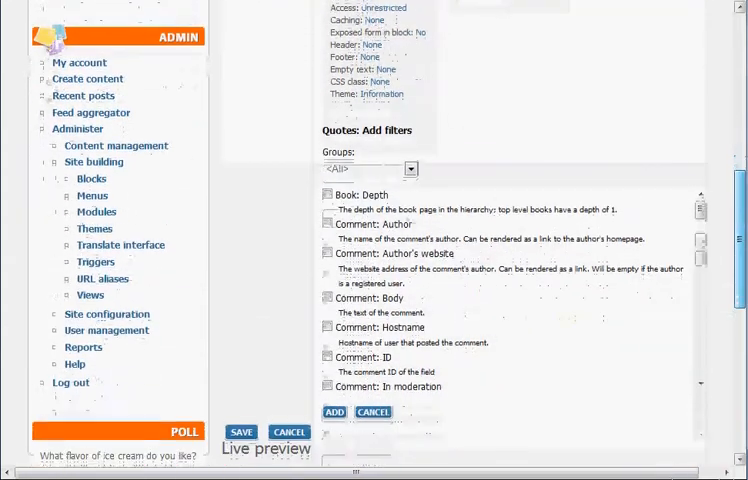
click(408, 163)
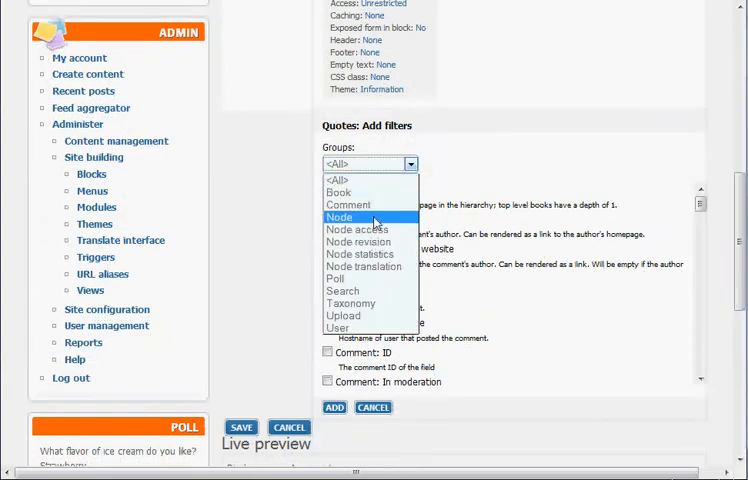
click(339, 216)
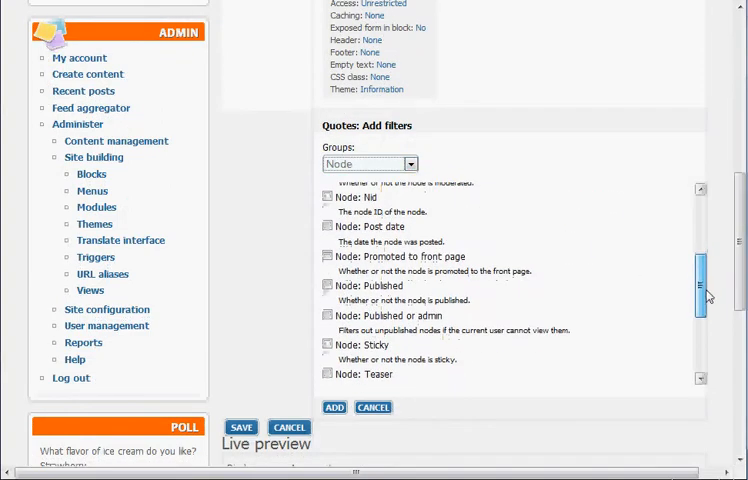
click(327, 285)
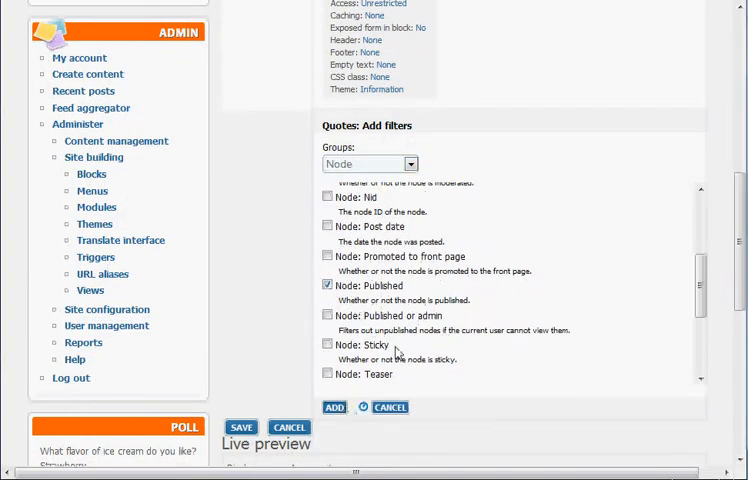
click(334, 407)
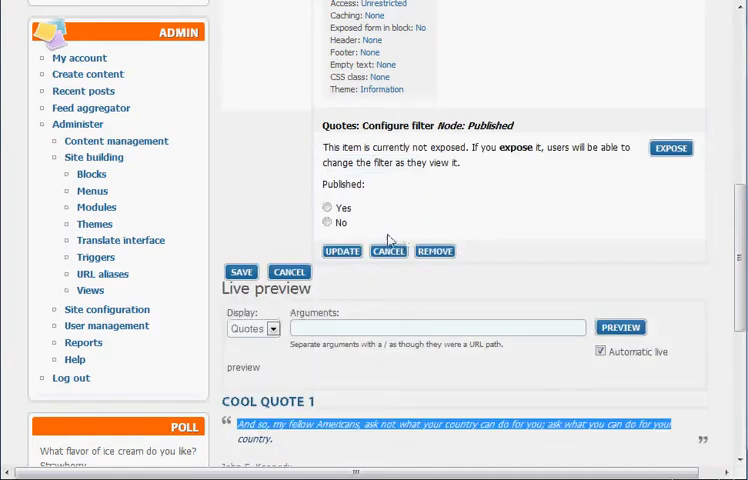
click(327, 207)
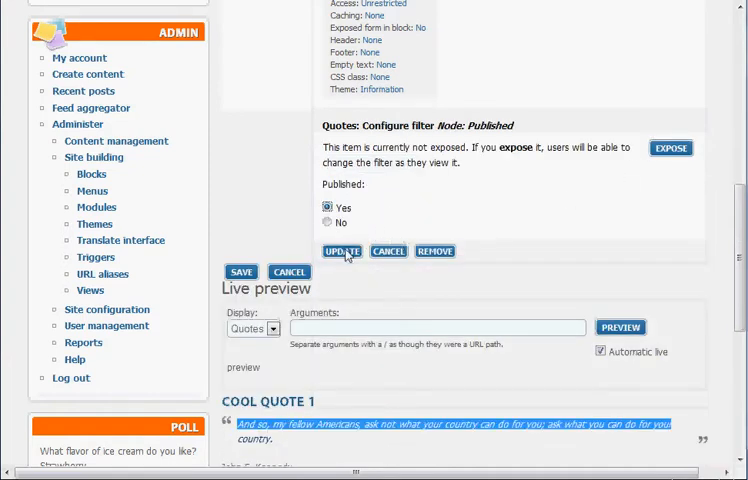
click(341, 251)
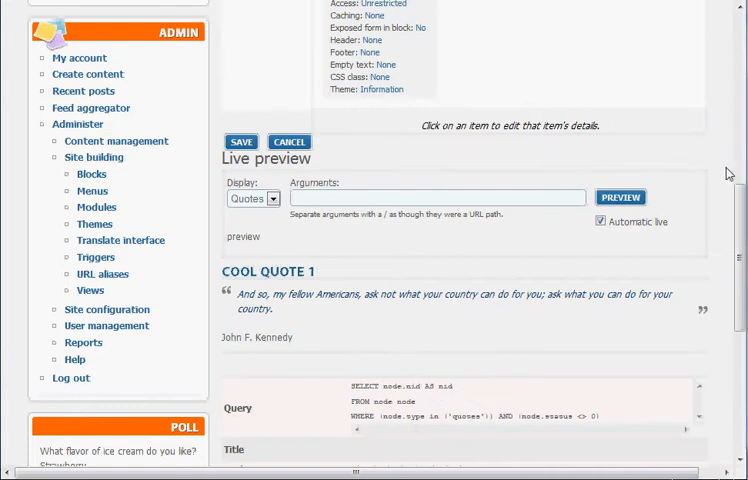
scroll(up, 3)
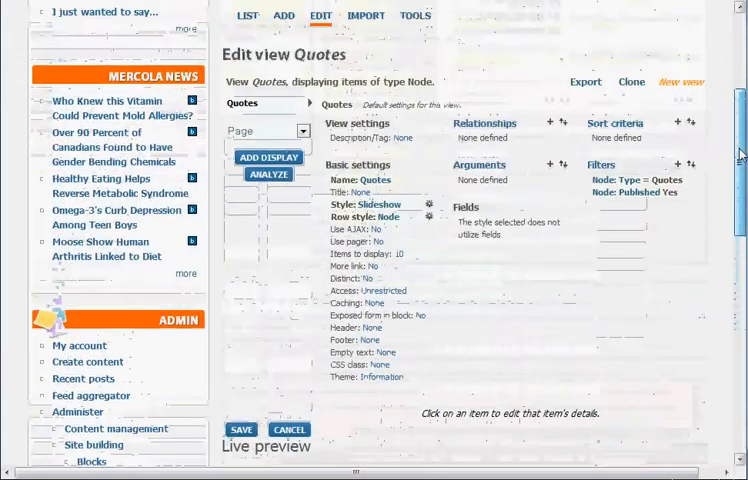
scroll(up, 3)
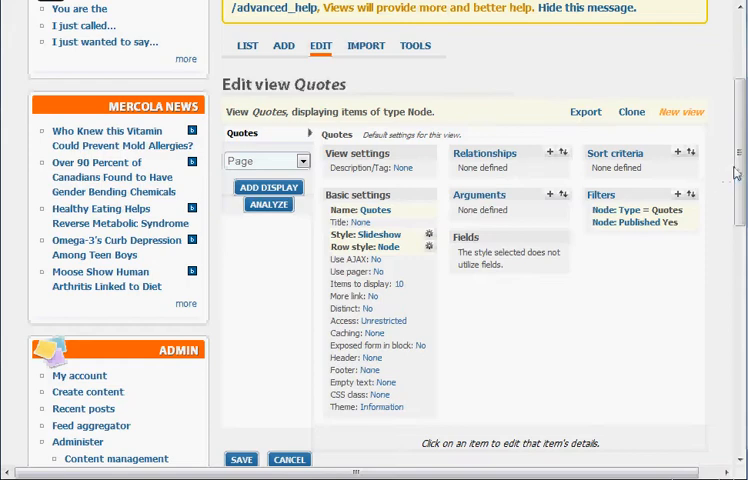
scroll(down, 3)
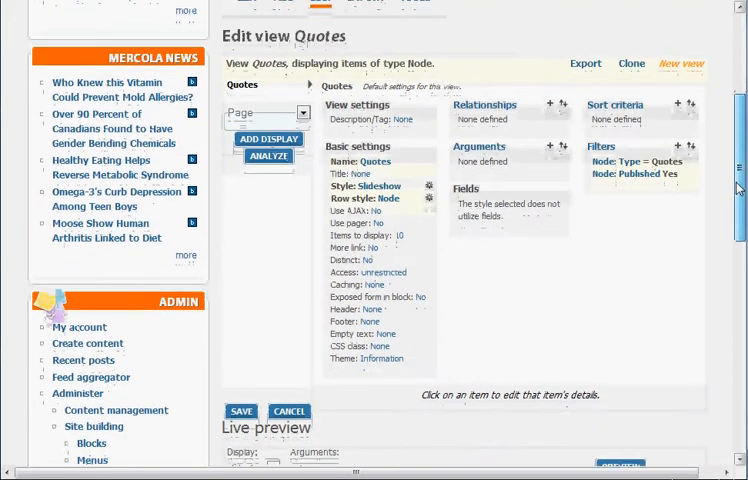
scroll(down, 3)
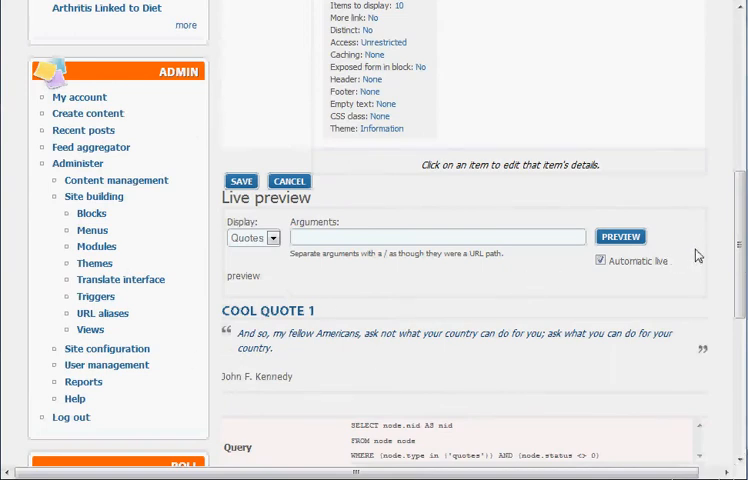
scroll(up, 3)
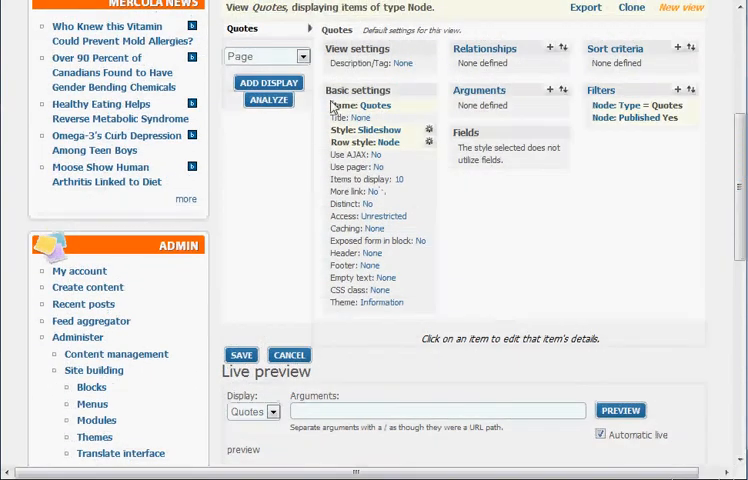
scroll(up, 3)
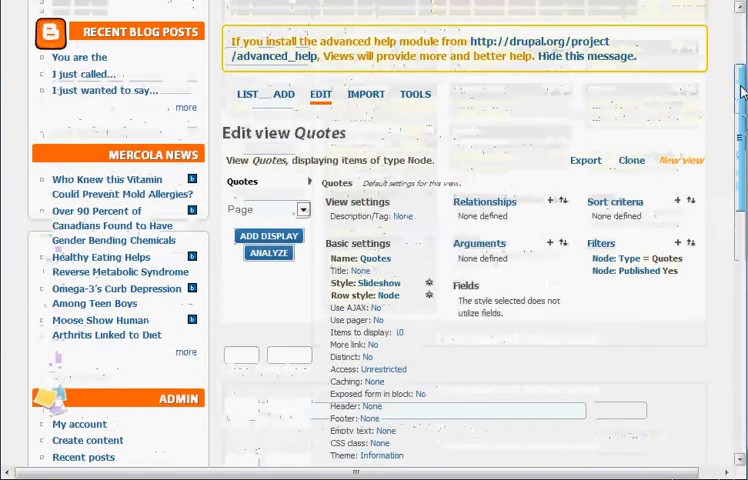
scroll(up, 3)
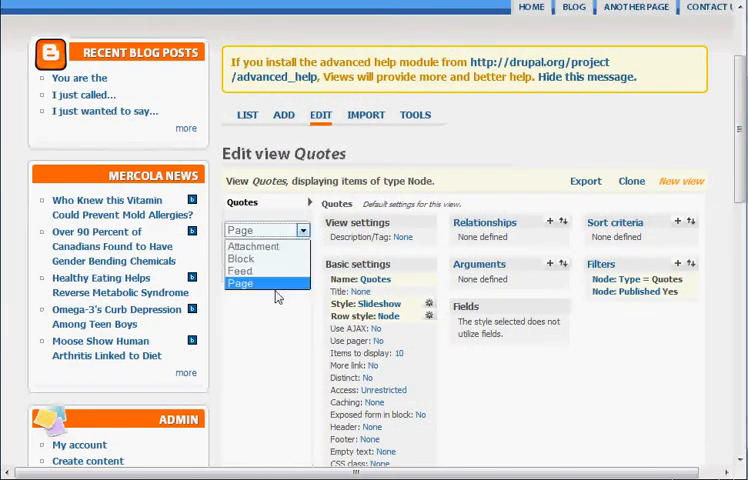
mouse_move(240, 271)
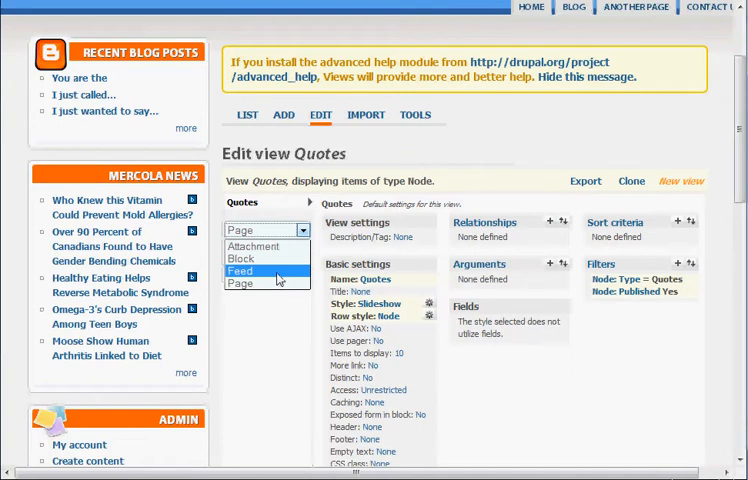
- Add a Block display to the Quotes view and save the view
click(241, 259)
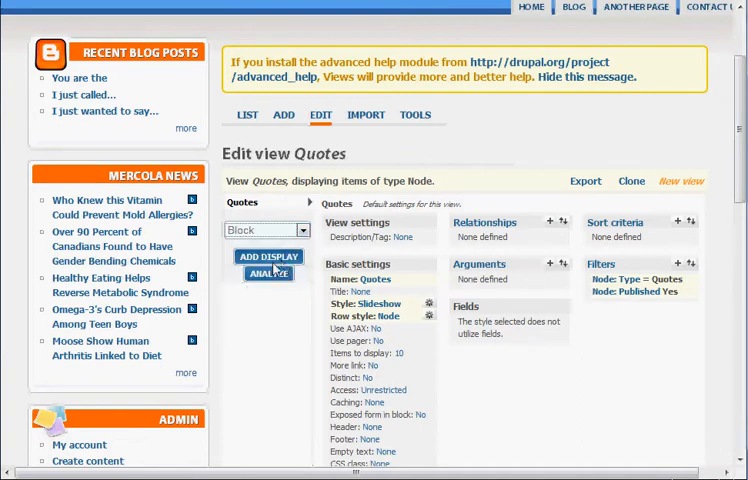
mouse_move(547, 255)
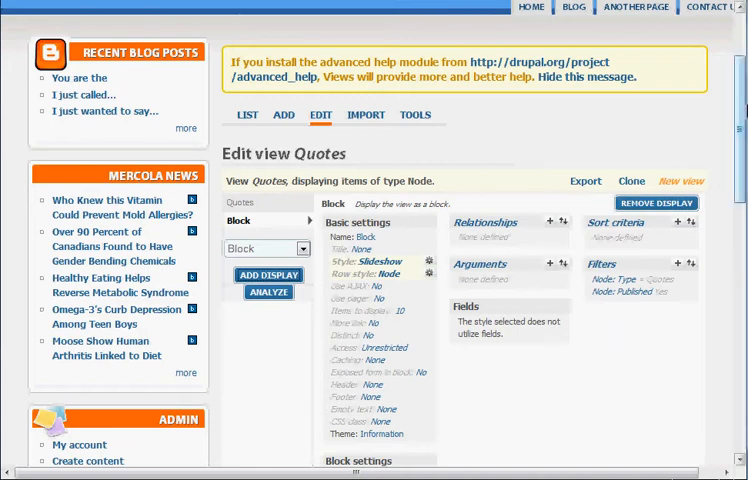
scroll(down, 3)
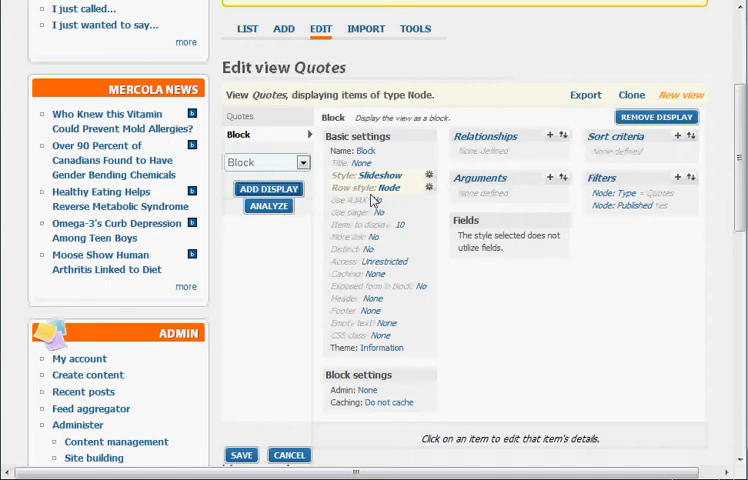
mouse_move(447, 247)
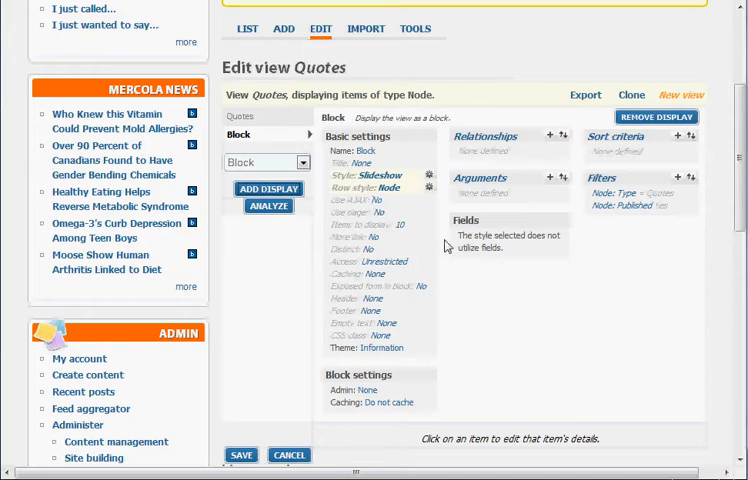
mouse_move(648, 139)
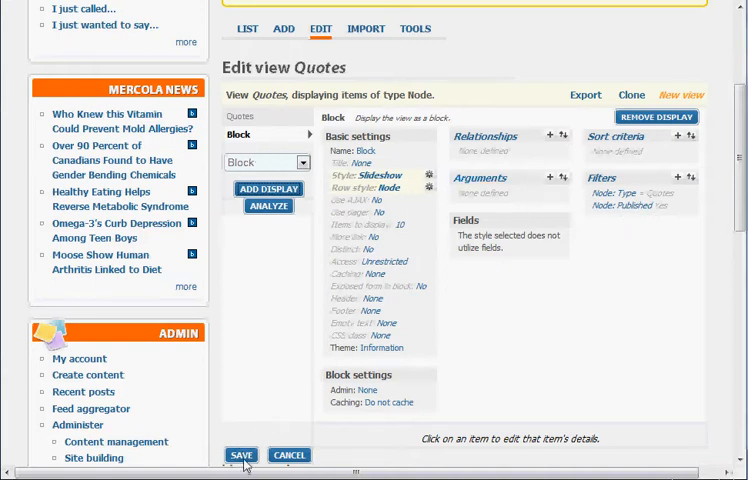
mouse_move(555, 361)
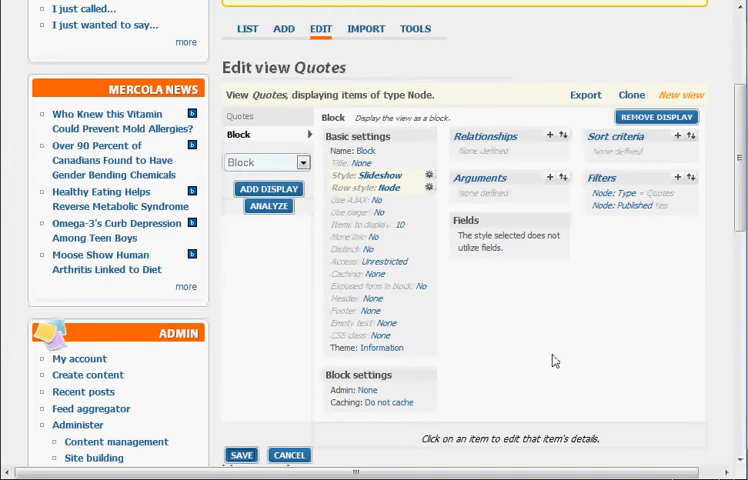
mouse_move(630, 350)
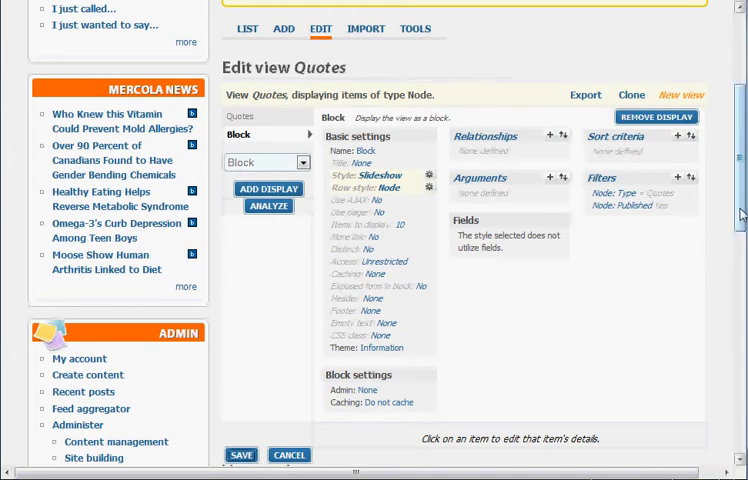
click(241, 455)
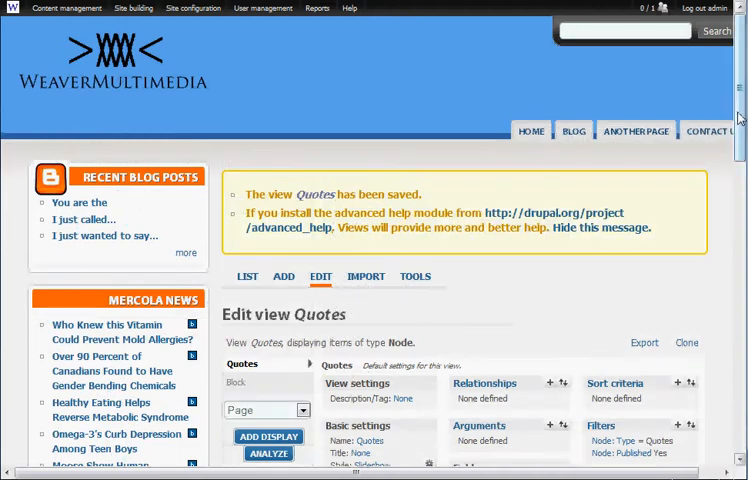
- Preview the Quotes Block display showing Cool Quote 1's Kennedy quote, then save the view
scroll(down, 3)
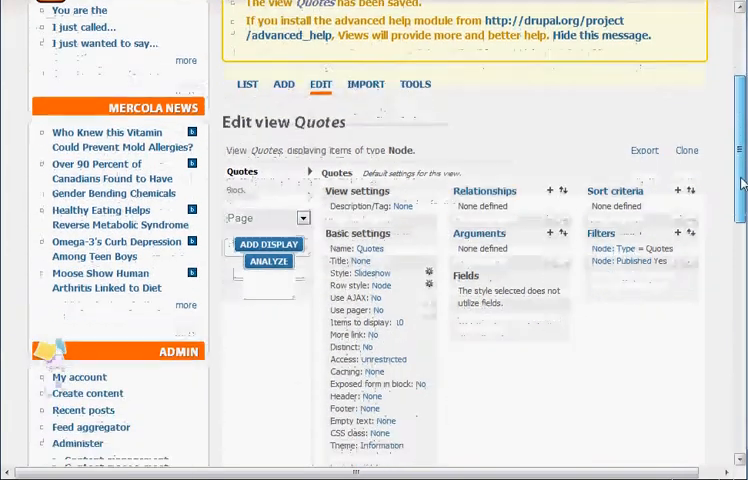
scroll(down, 3)
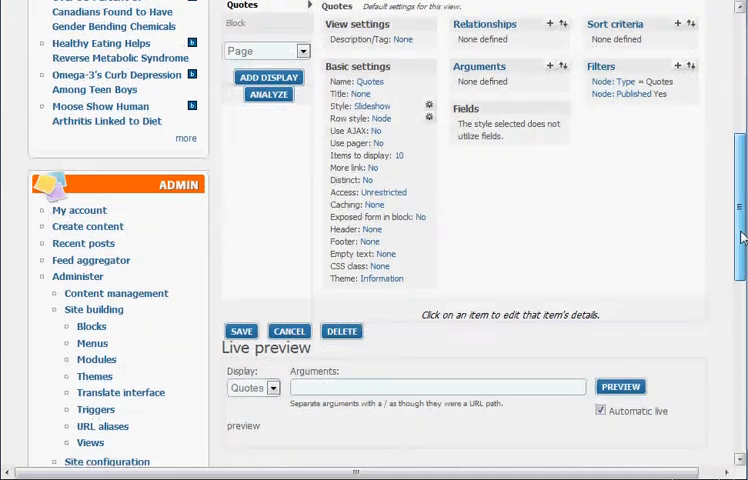
scroll(down, 3)
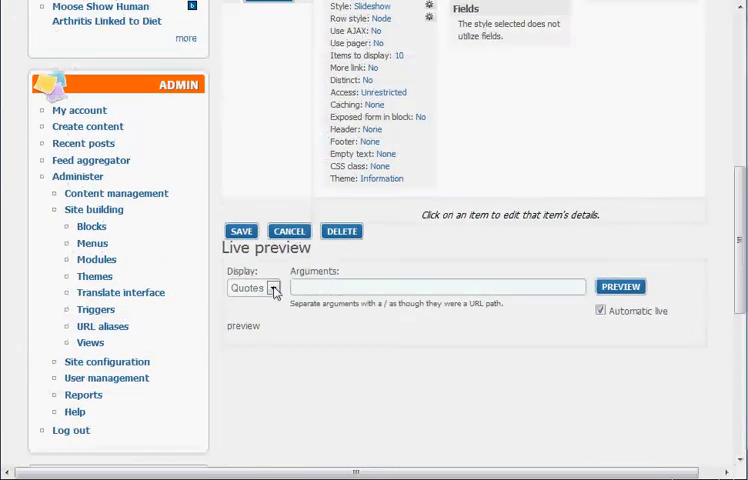
click(253, 288)
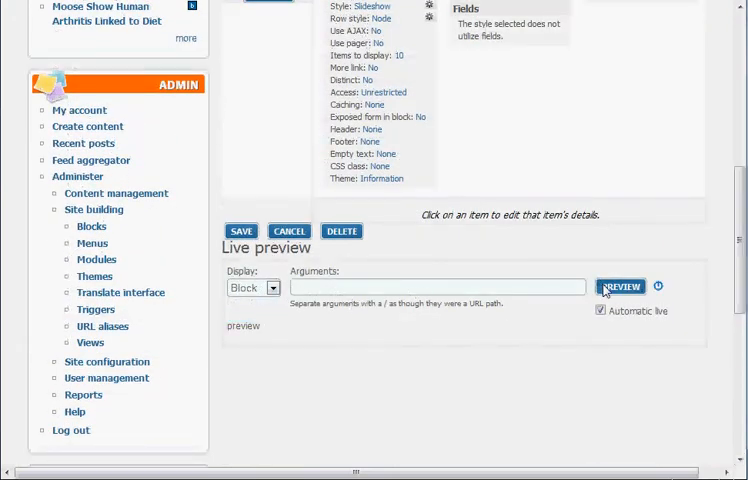
scroll(down, 3)
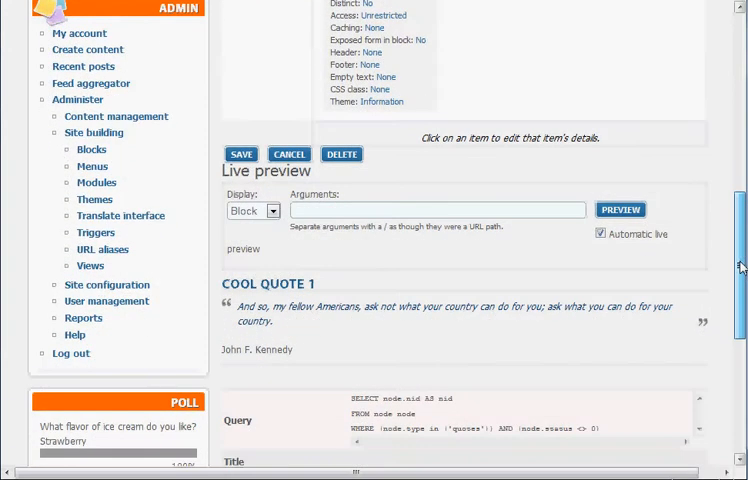
scroll(up, 3)
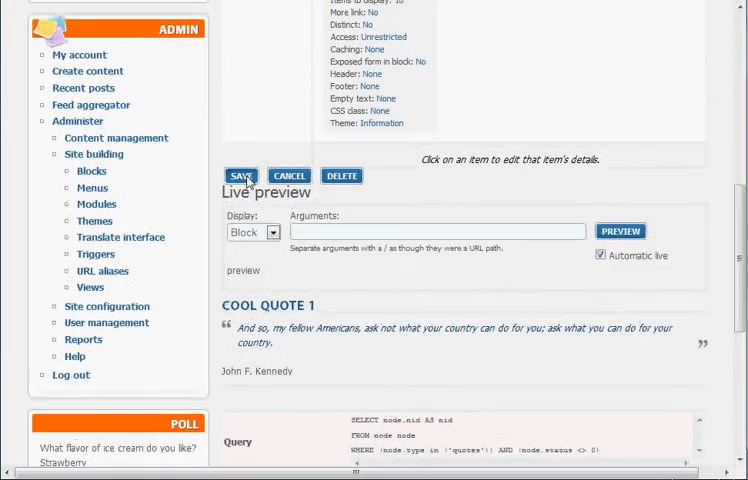
mouse_move(696, 177)
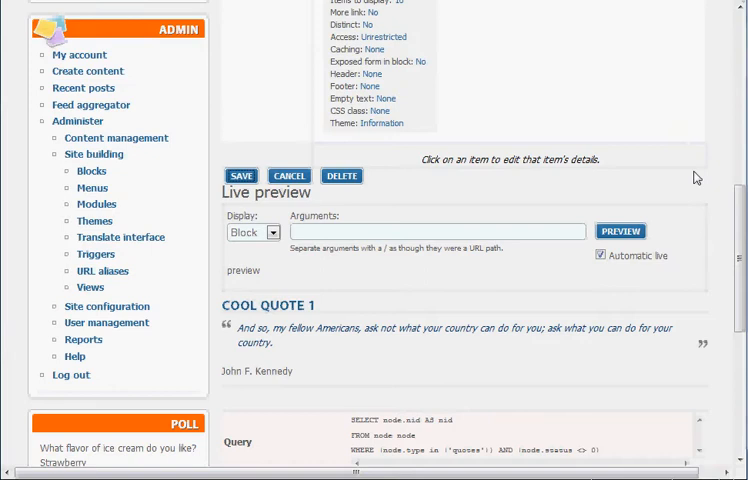
mouse_move(739, 220)
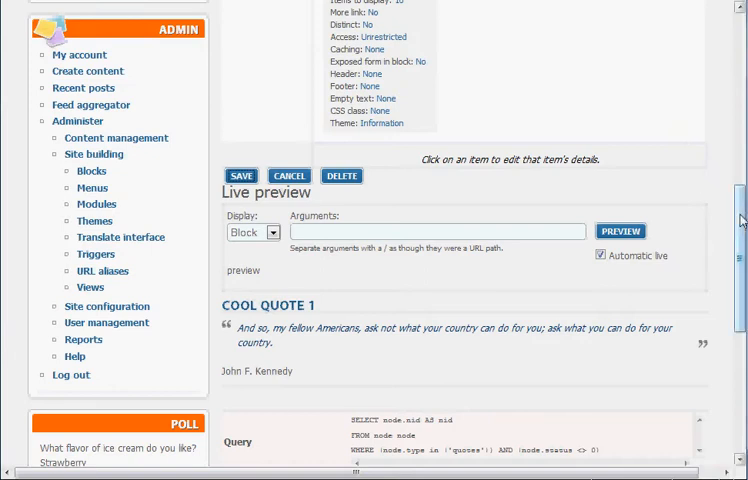
click(241, 175)
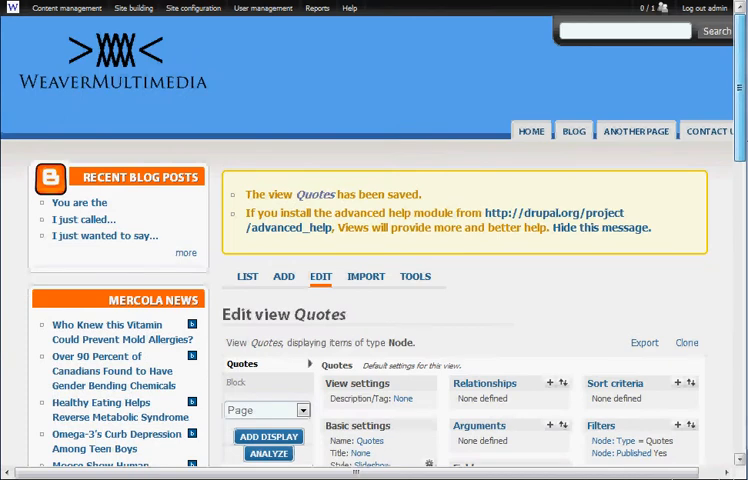
- Place Quotes: Block in the sidebar first region on the Blocks page
scroll(down, 3)
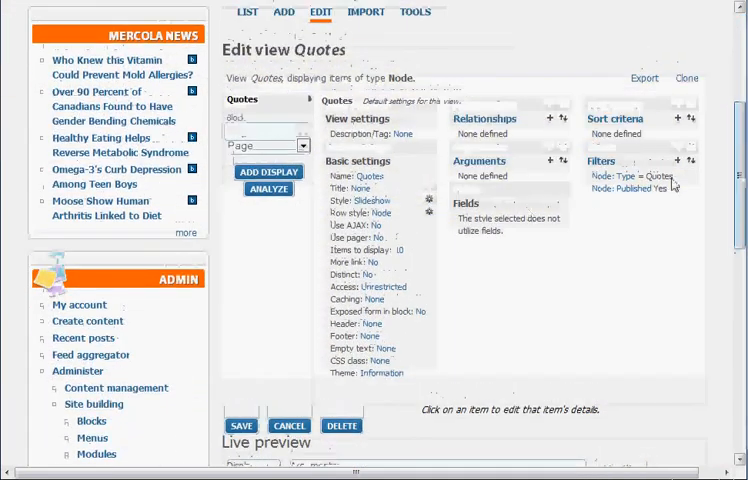
scroll(up, 3)
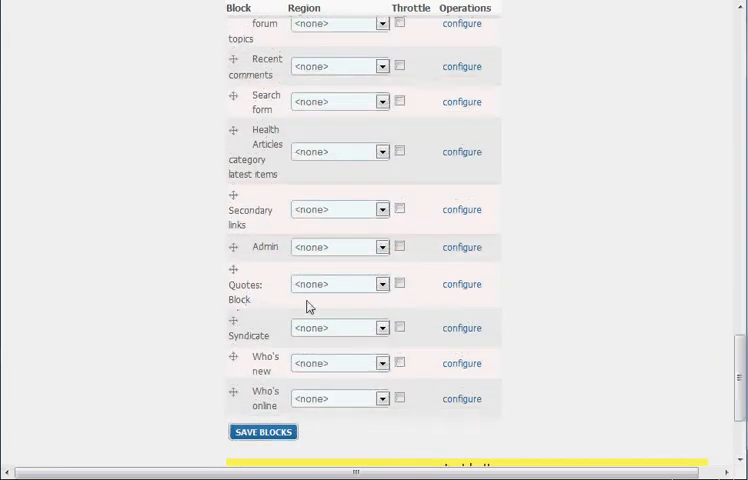
click(381, 284)
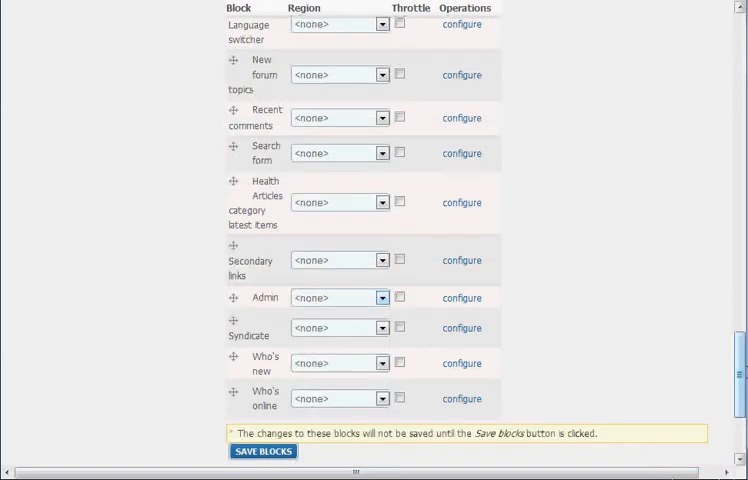
scroll(up, 3)
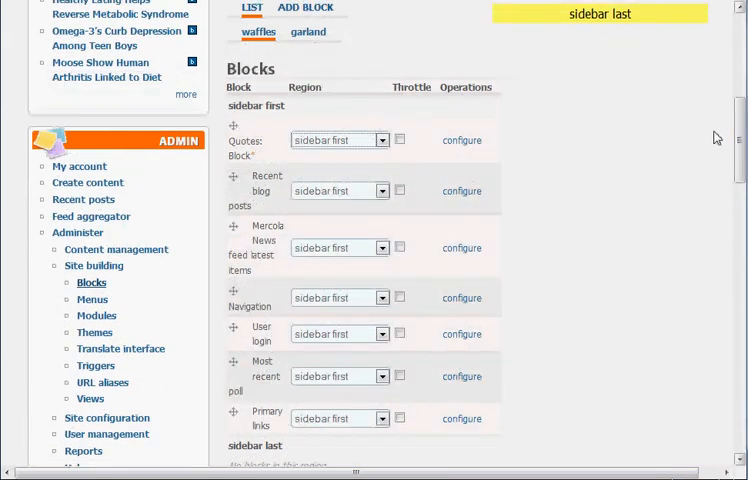
mouse_move(616, 150)
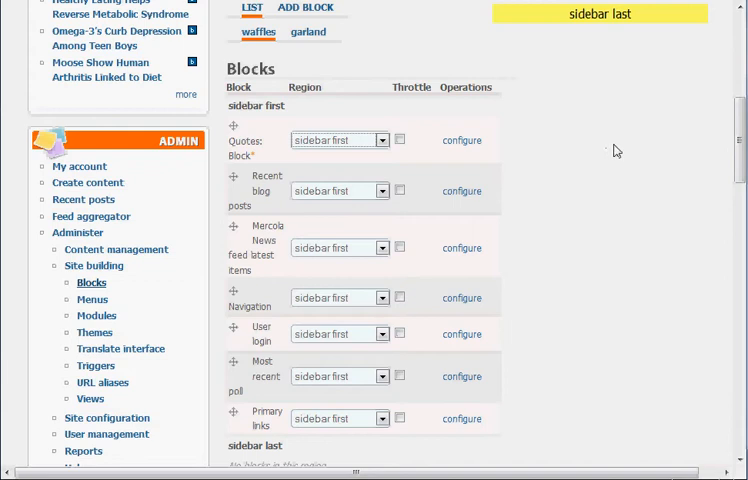
scroll(down, 3)
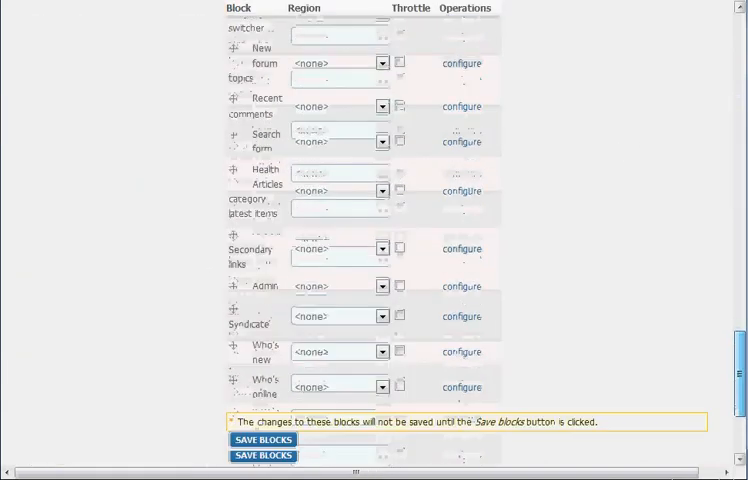
scroll(down, 3)
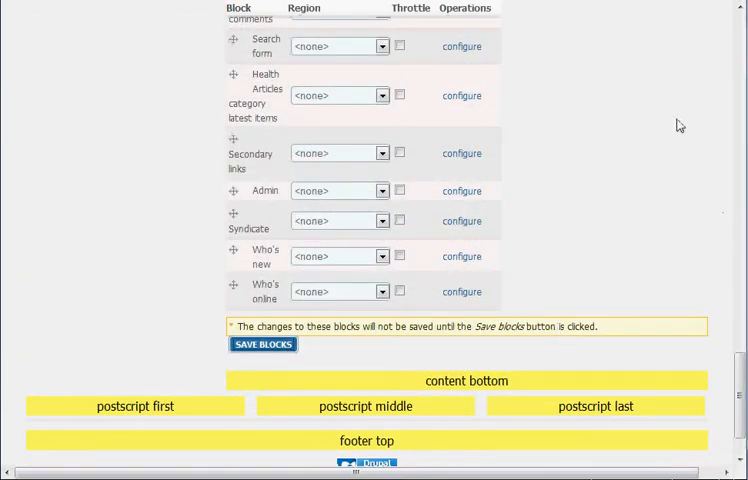
- Save the block placement and check the sidebar shows the Quotes block with Cool Quote 2
click(262, 344)
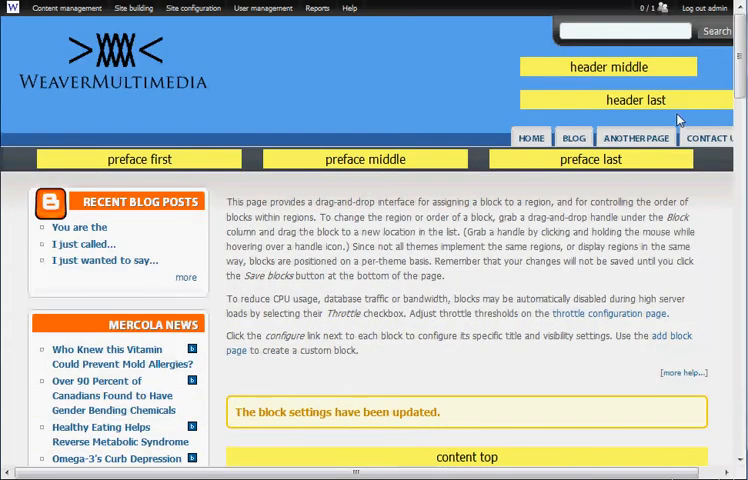
scroll(down, 3)
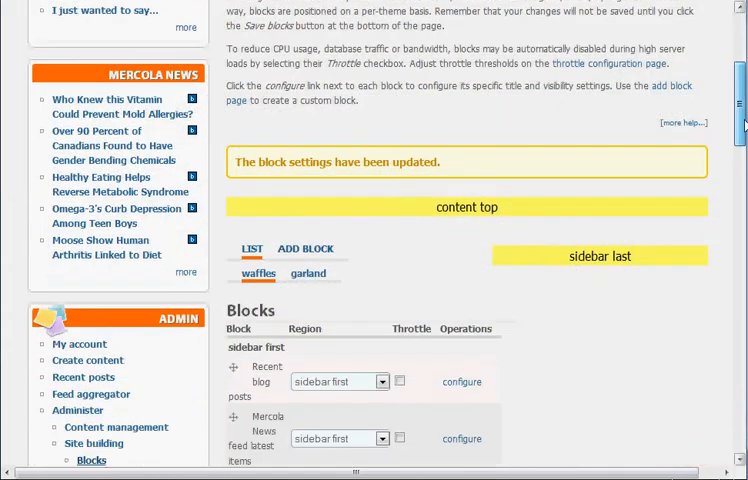
scroll(down, 3)
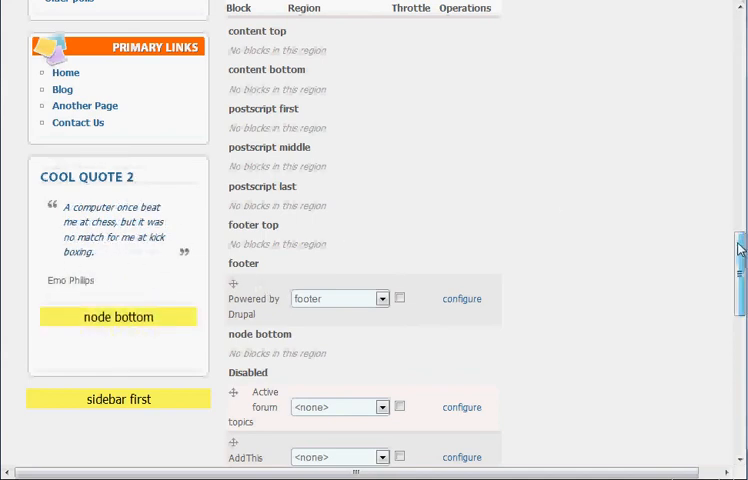
scroll(up, 3)
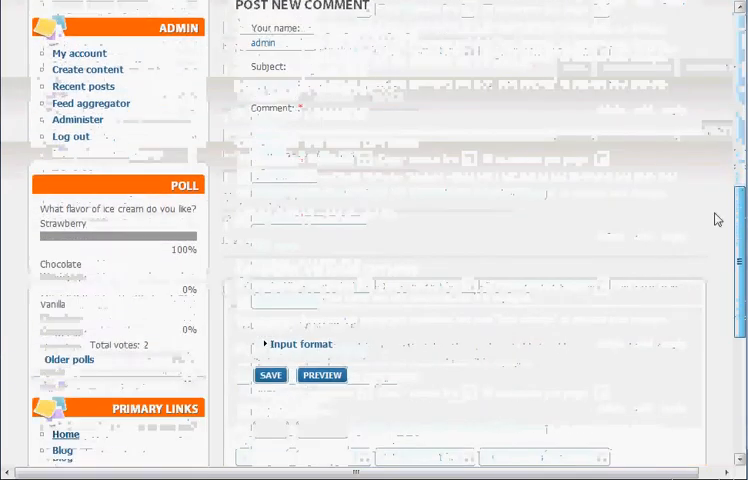
- Scroll a site page to watch the sidebar quote slideshow rotate to Cool Quote 1
scroll(down, 3)
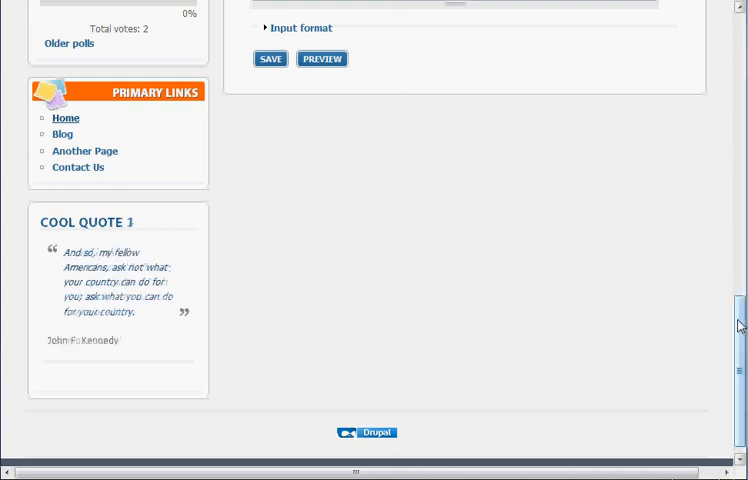
scroll(up, 3)
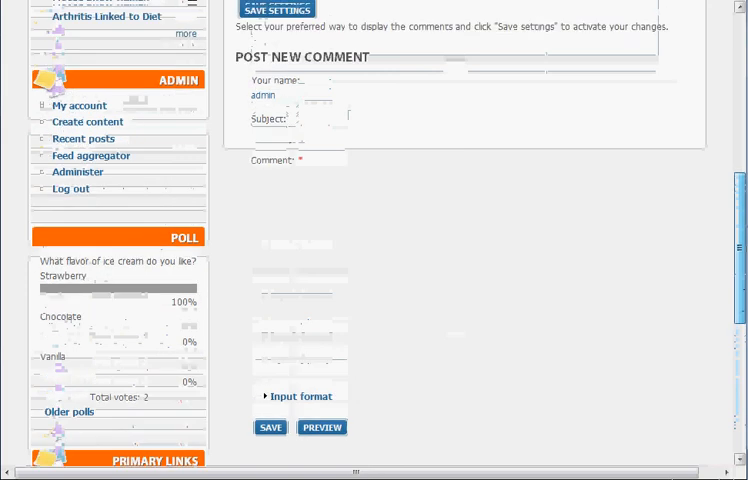